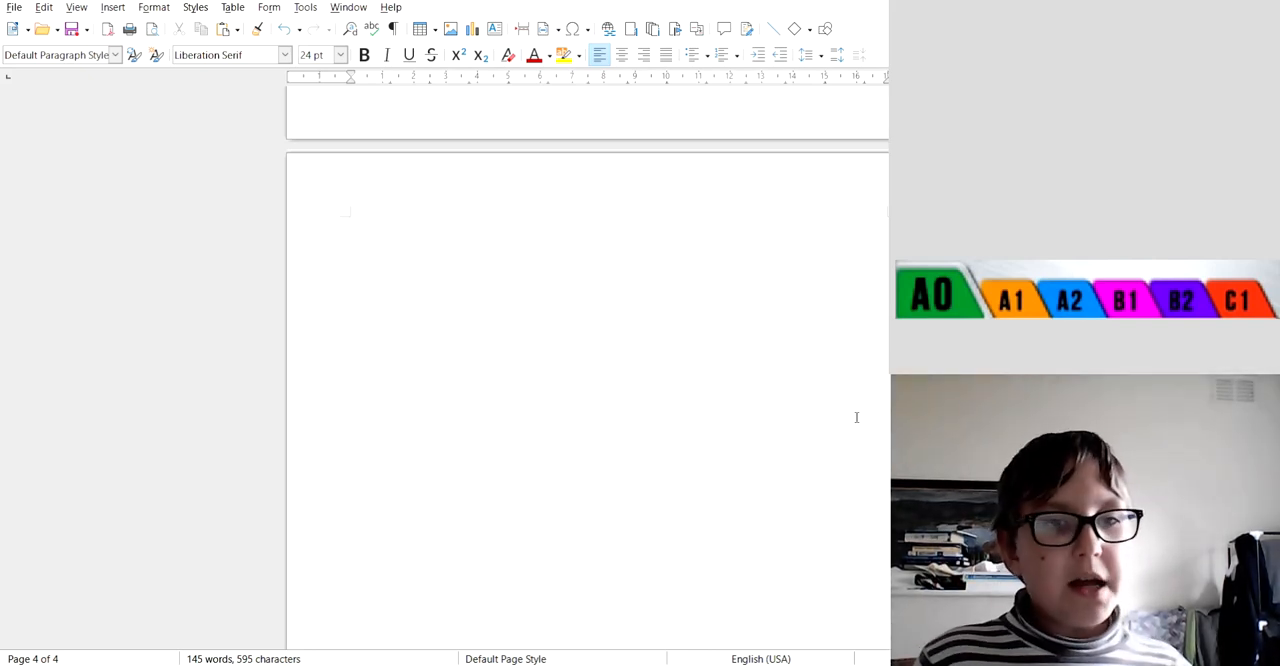
Write '31-40' at the top of the blank page, then trim it back so the line reads '31'
left_click(348, 232)
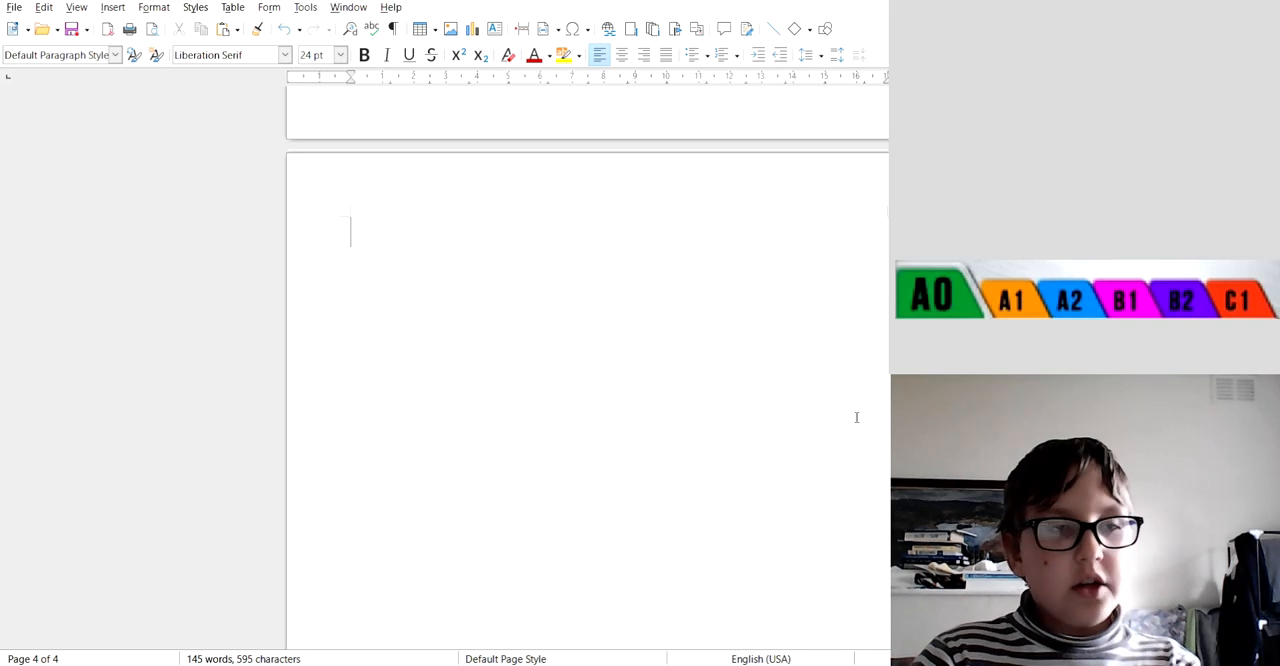
type("3")
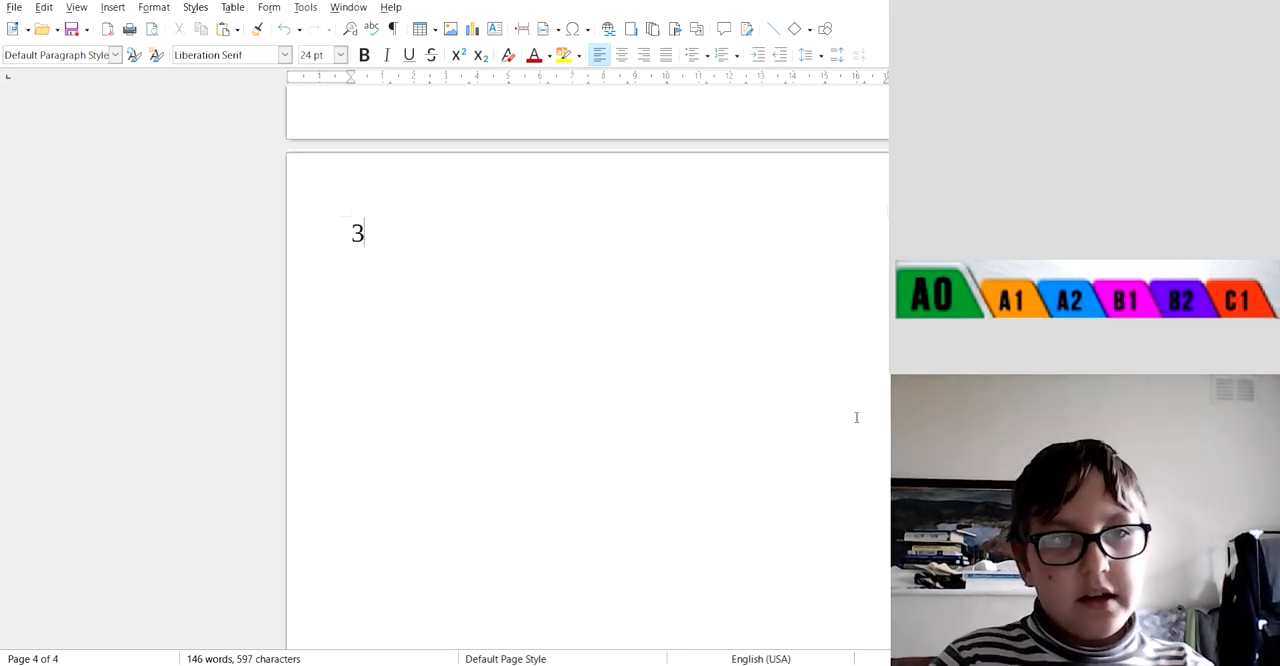
type("1-40")
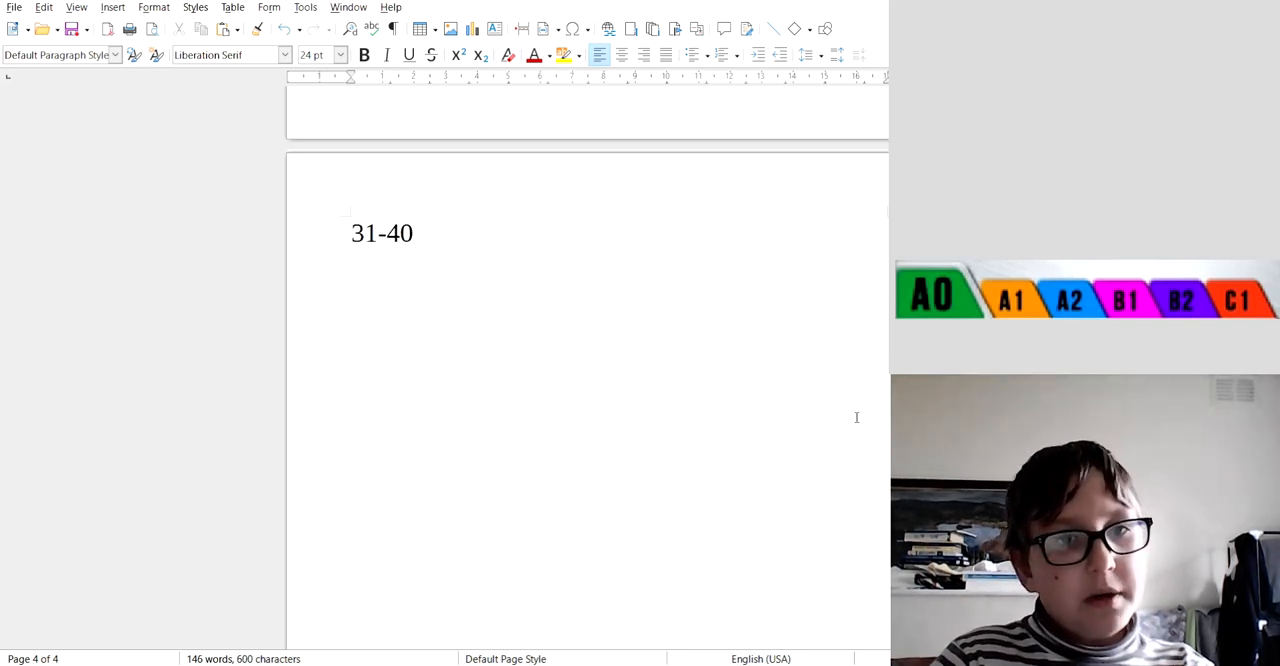
double_click(382, 232)
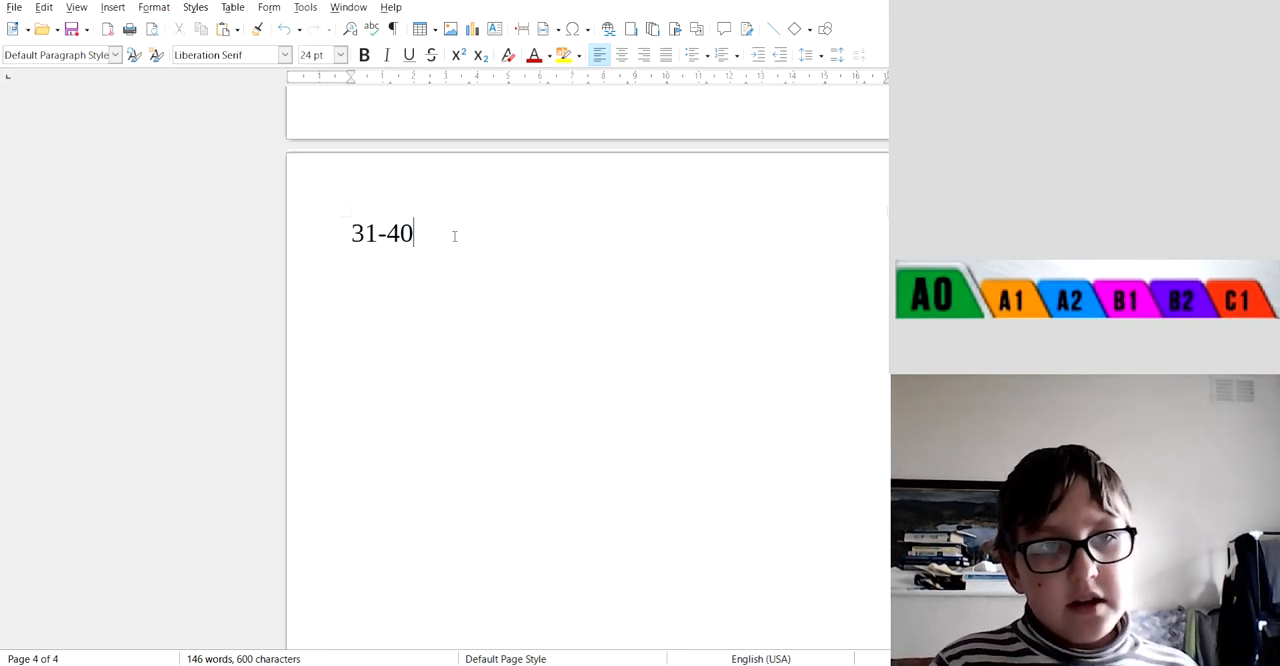
key("Backspace")
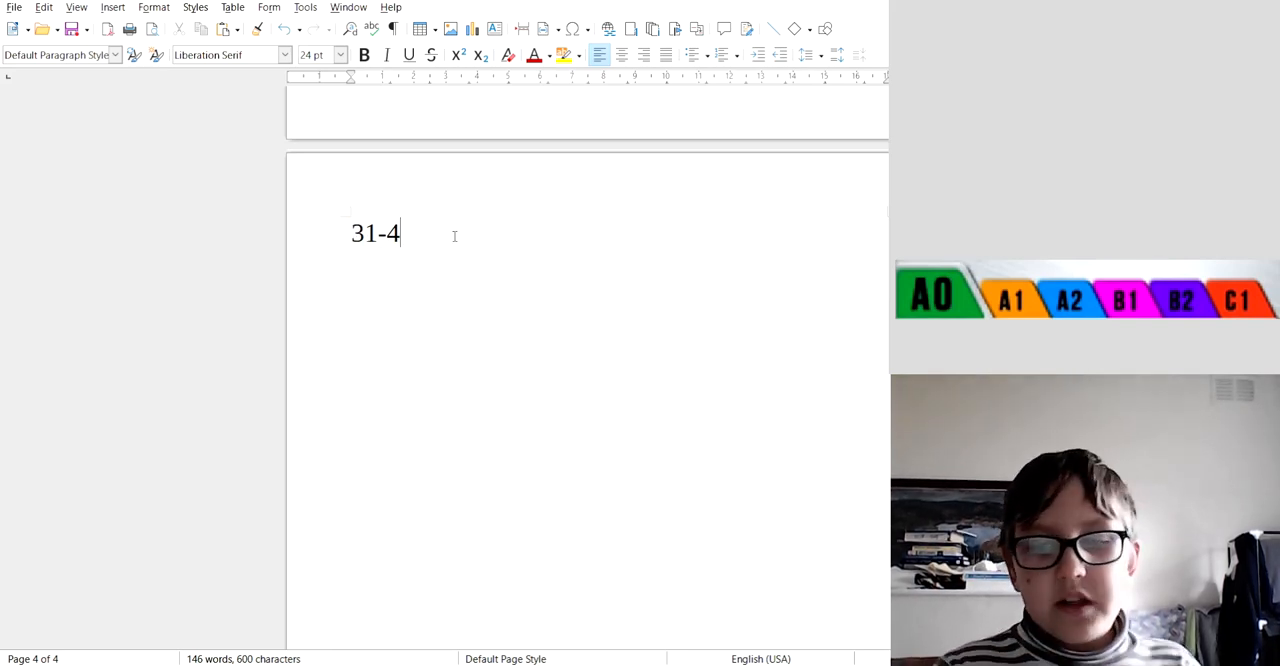
key("BackSpace")
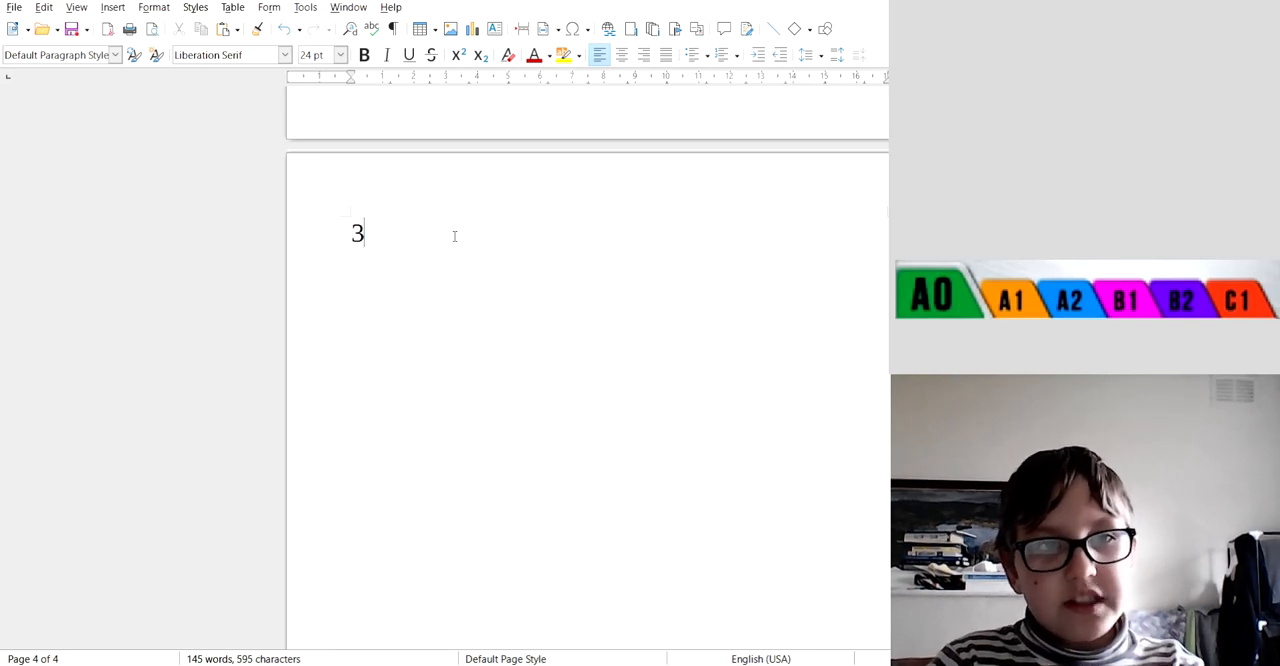
type("1")
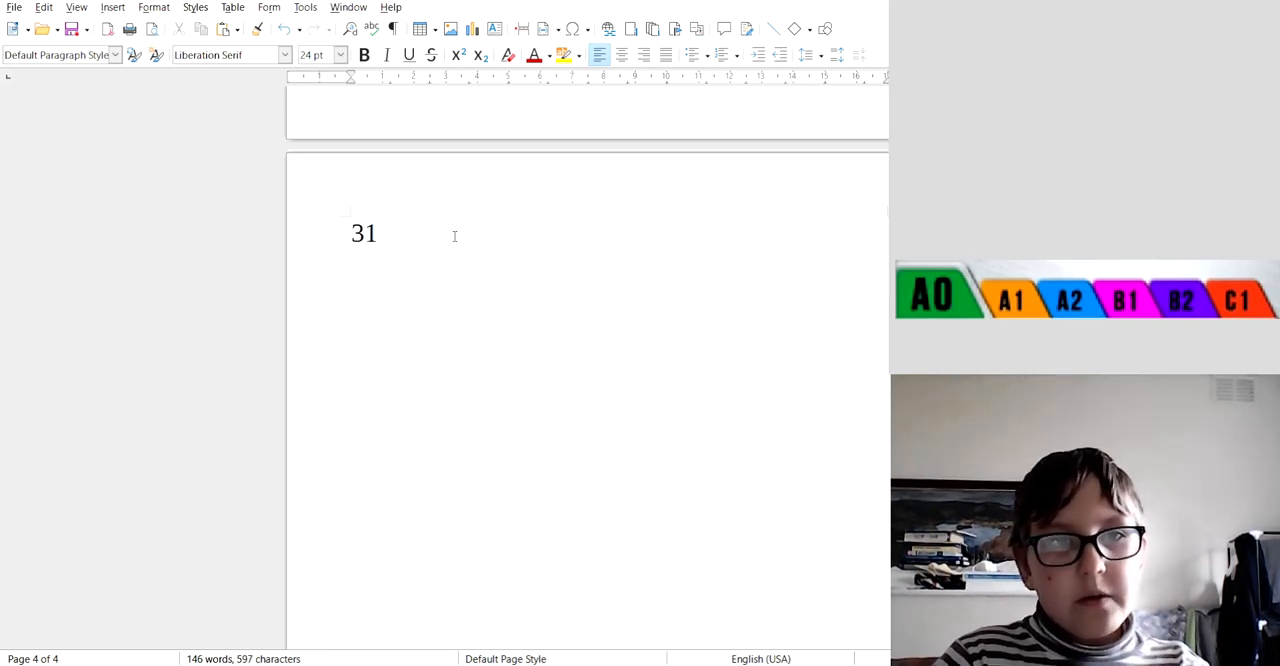
Complete line 31 as '31: How Much do you Weigh?'
type(": H")
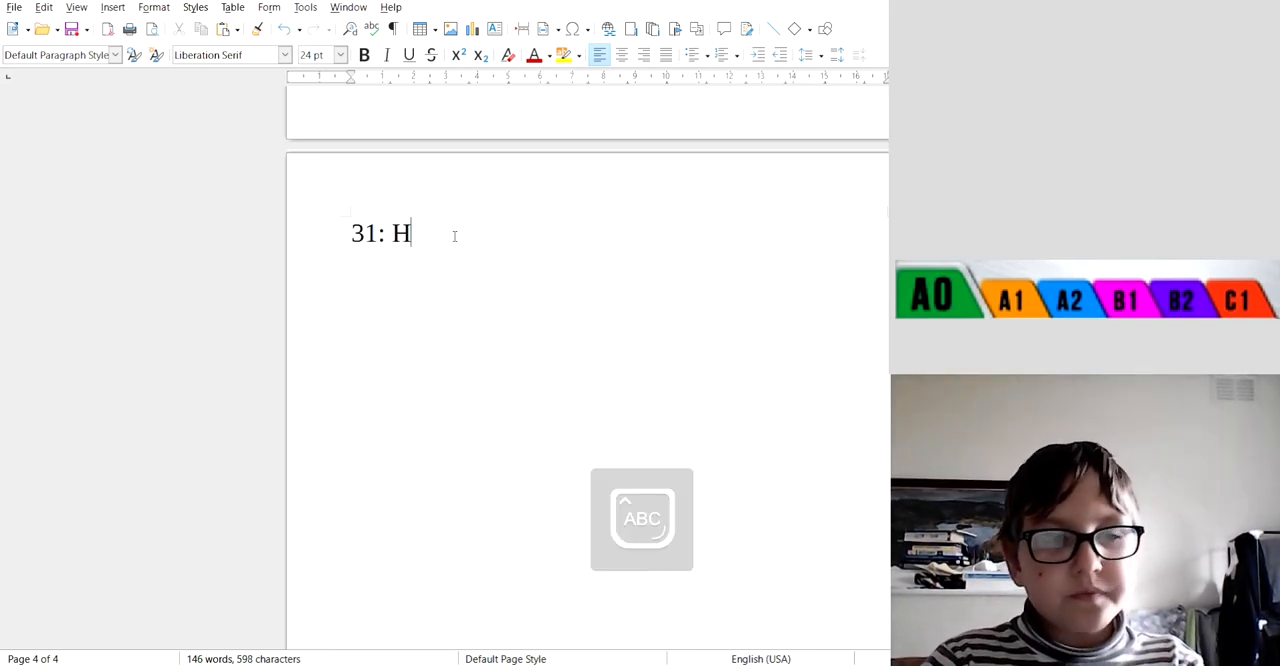
type("ow M")
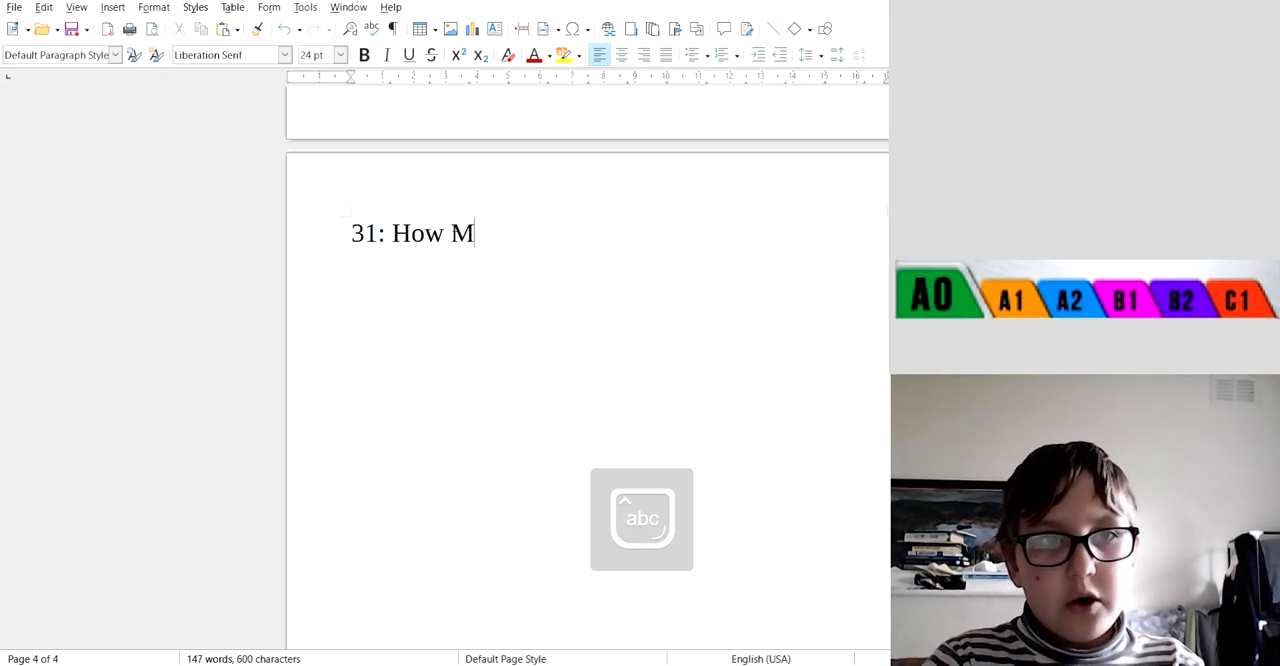
type("uch do you")
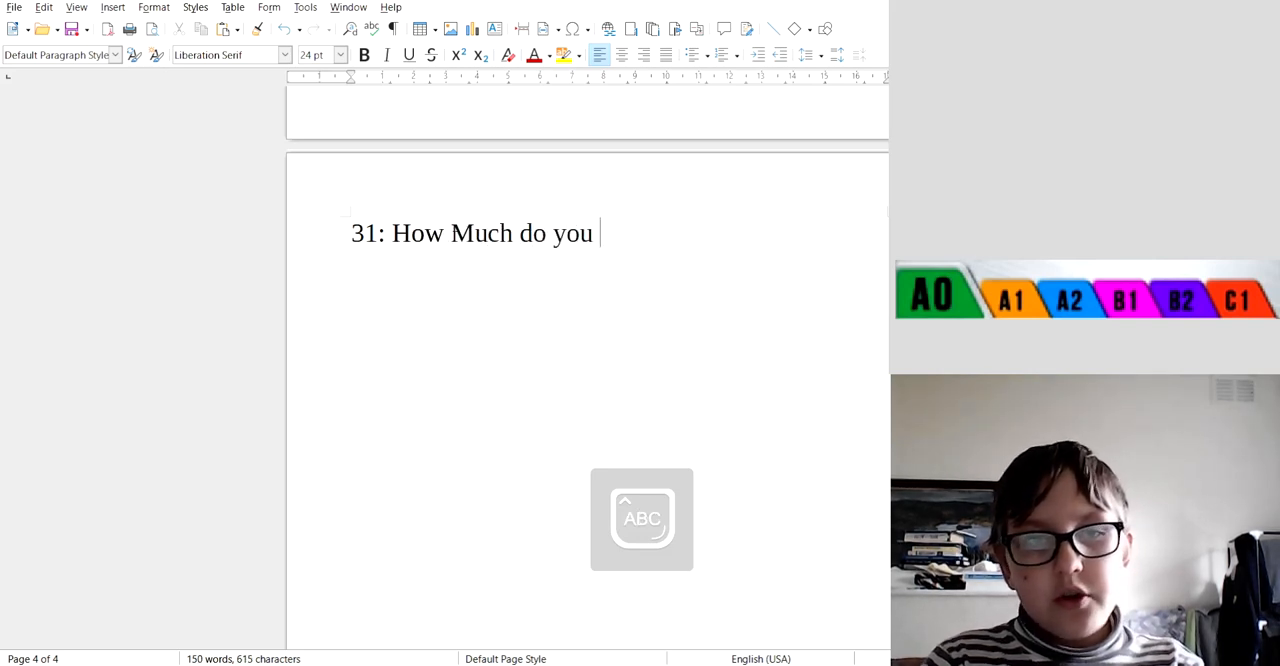
type("Weigh")
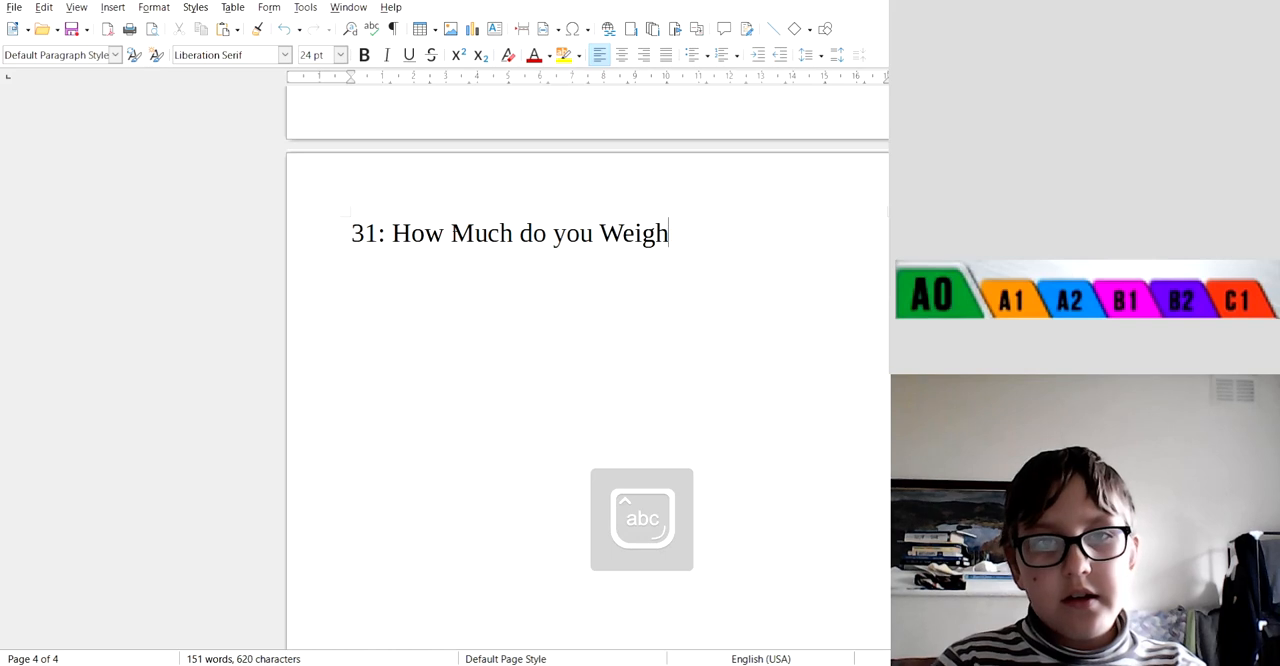
type("?")
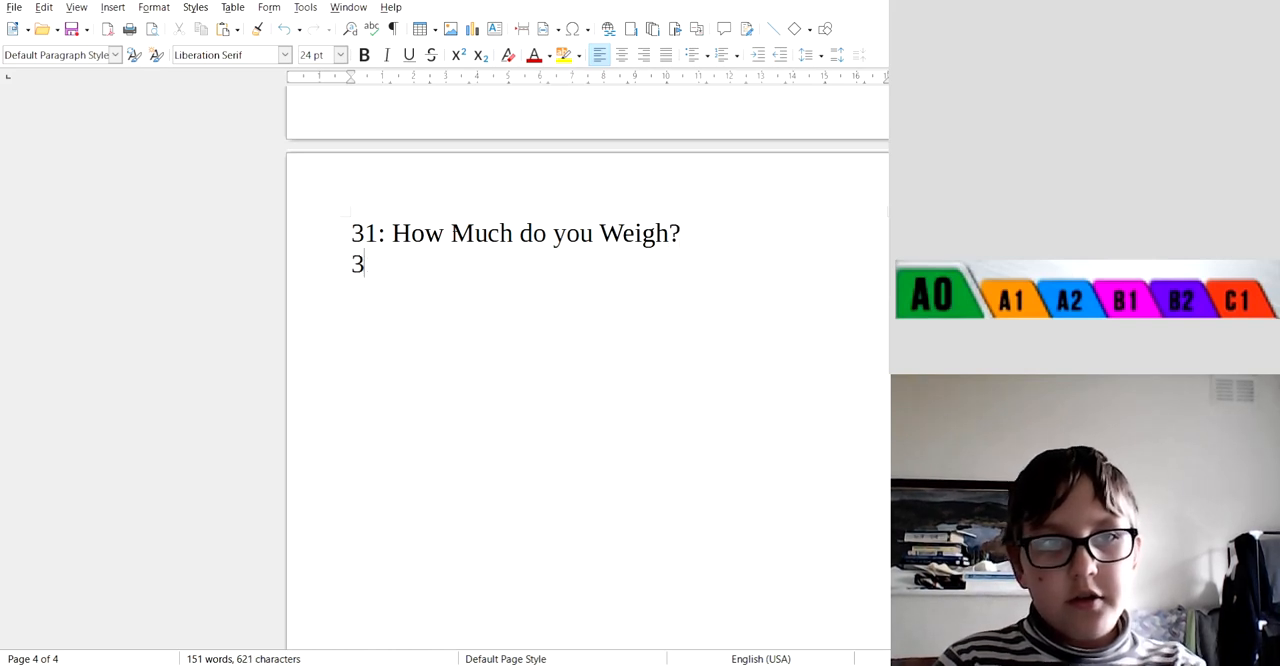
Write '32: How Much do you Love?' on the next line
type("2: How")
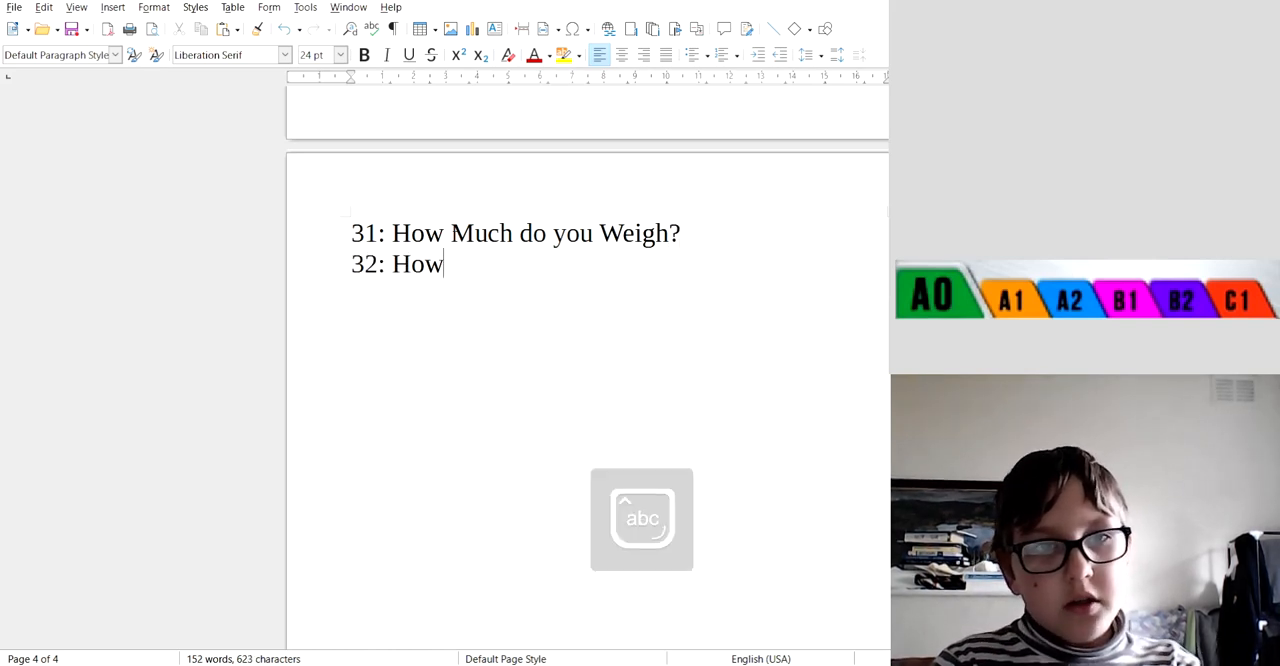
type("Much do y")
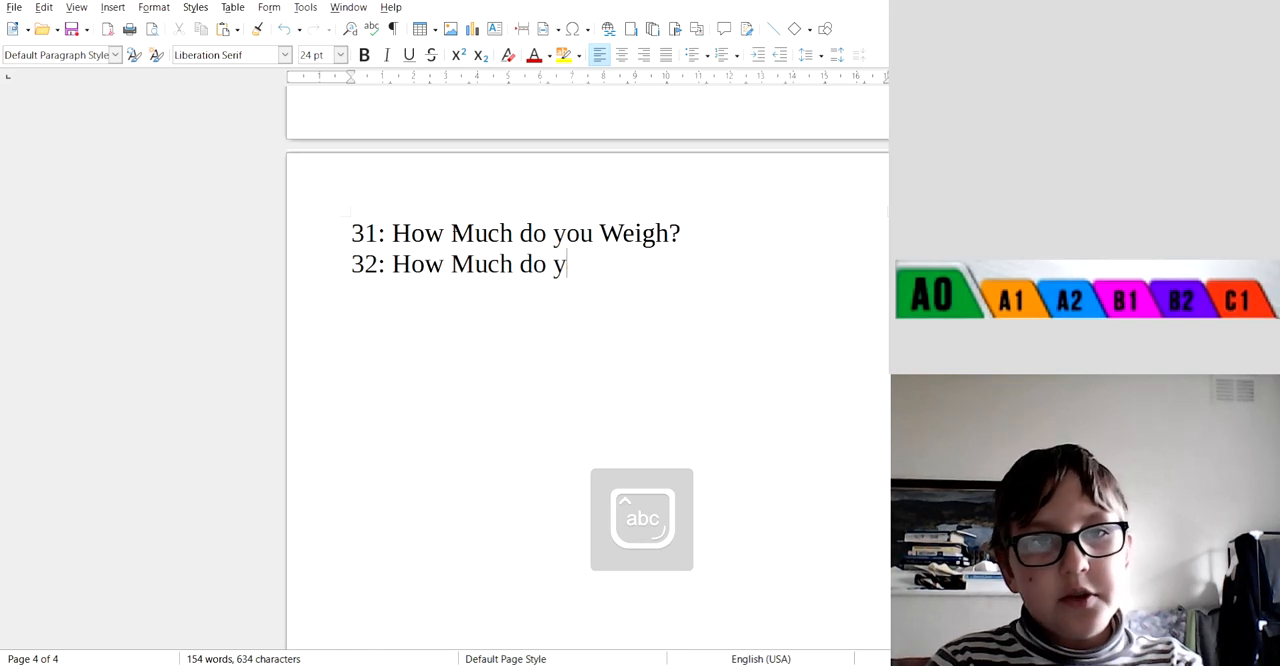
type("ou Love?")
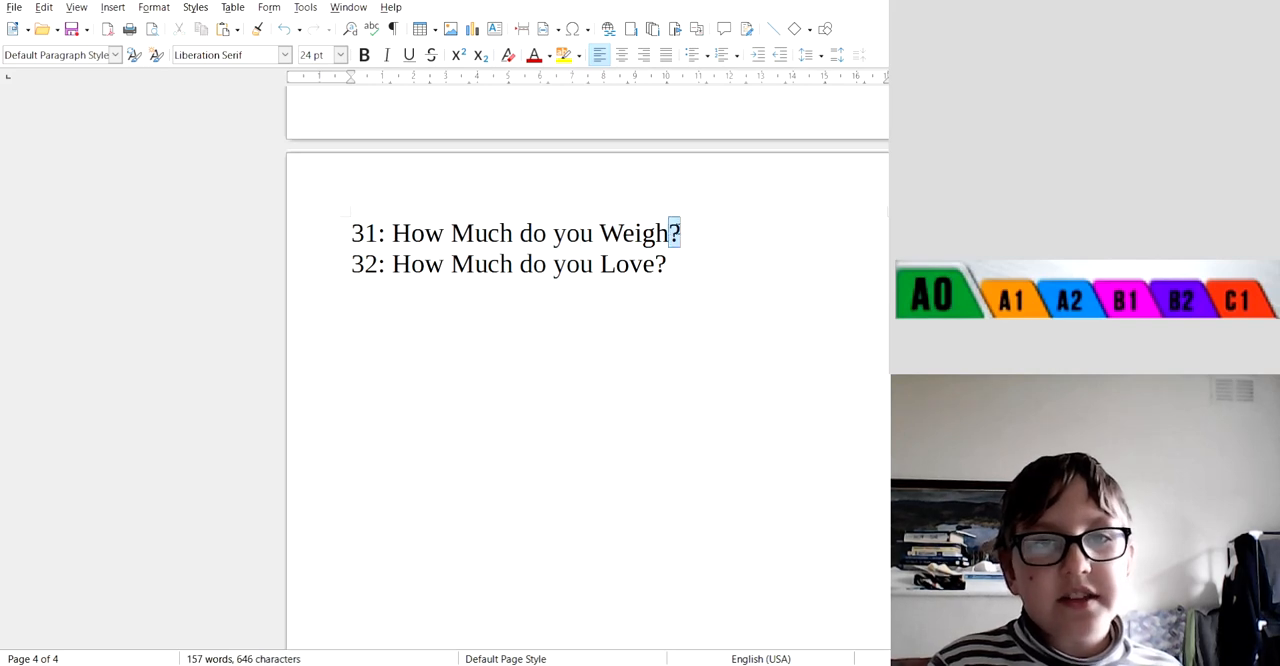
Review the two phrases by selecting words, then leave the cursor on the empty third line
double_click(416, 232)
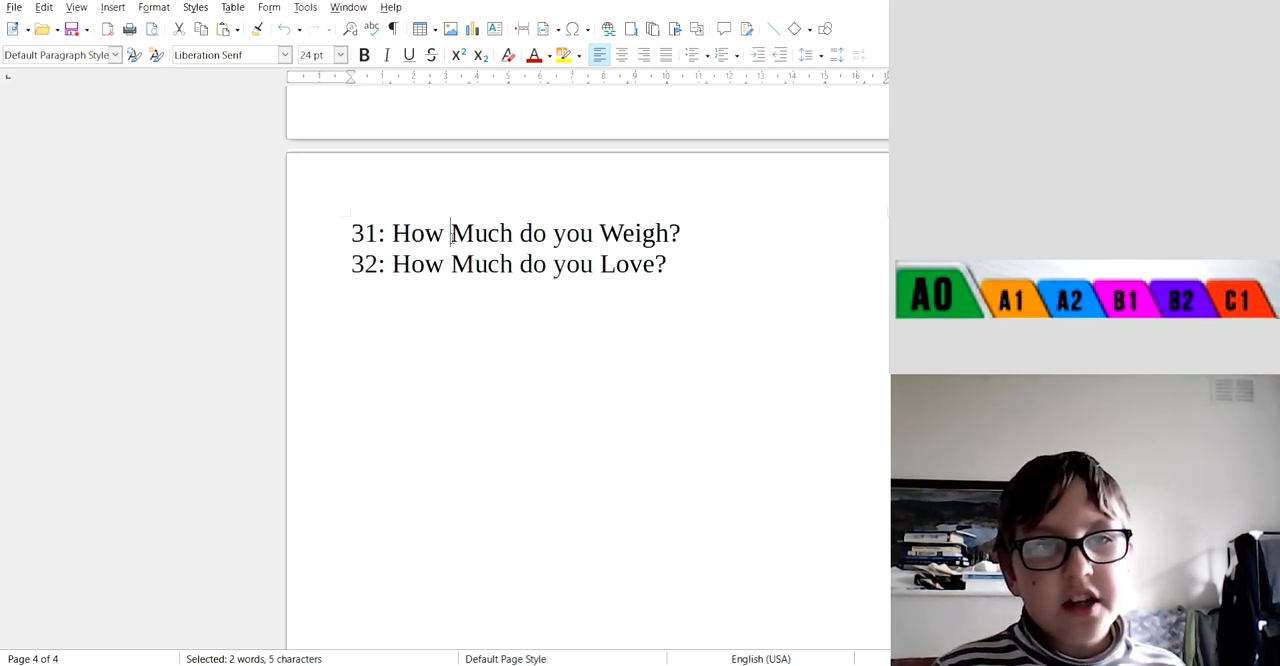
left_click_drag(450, 232, 680, 232)
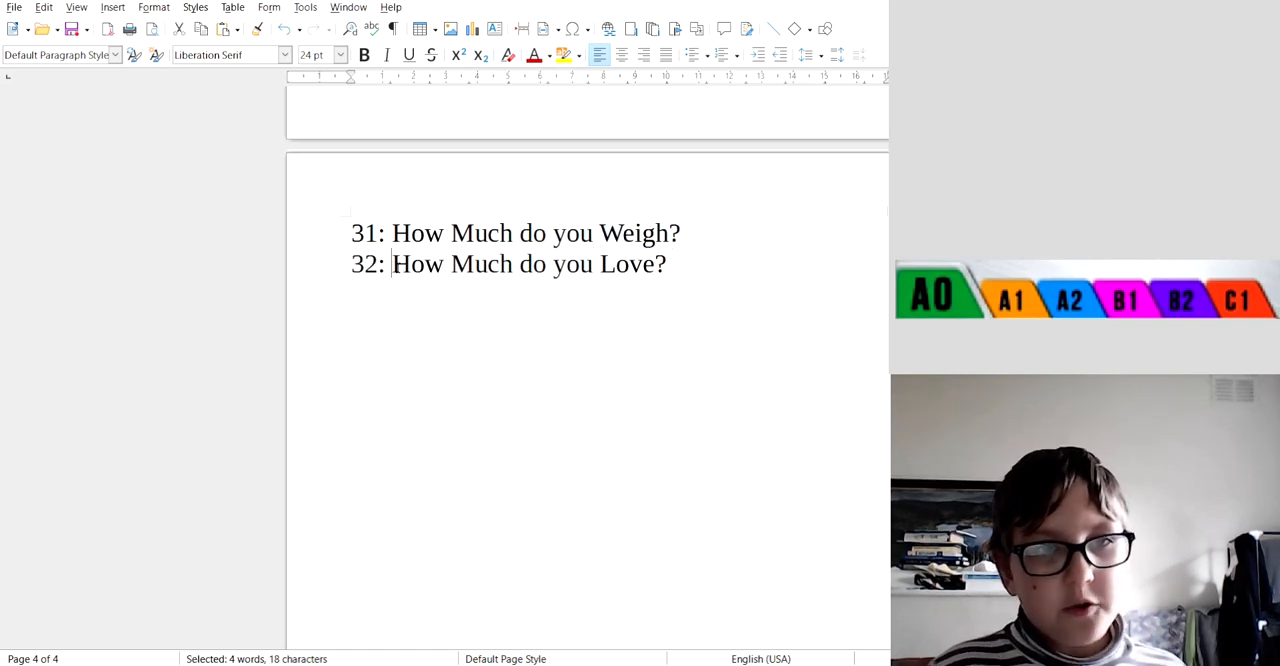
left_click(508, 264)
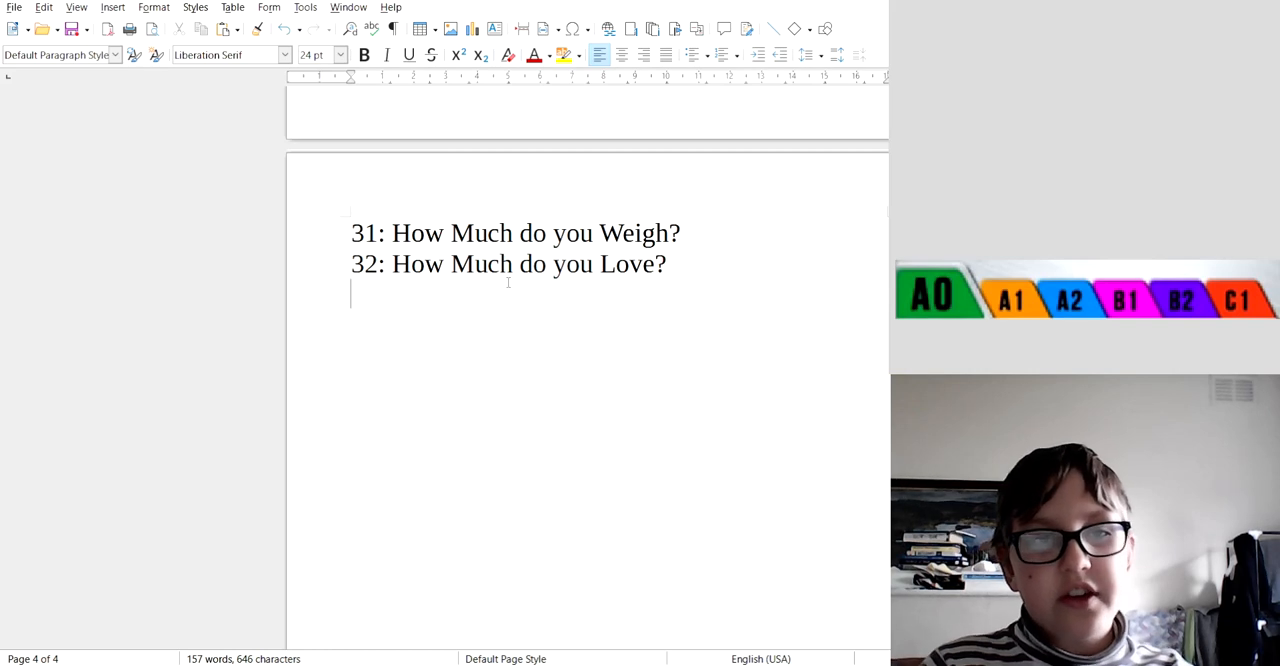
double_click(452, 232)
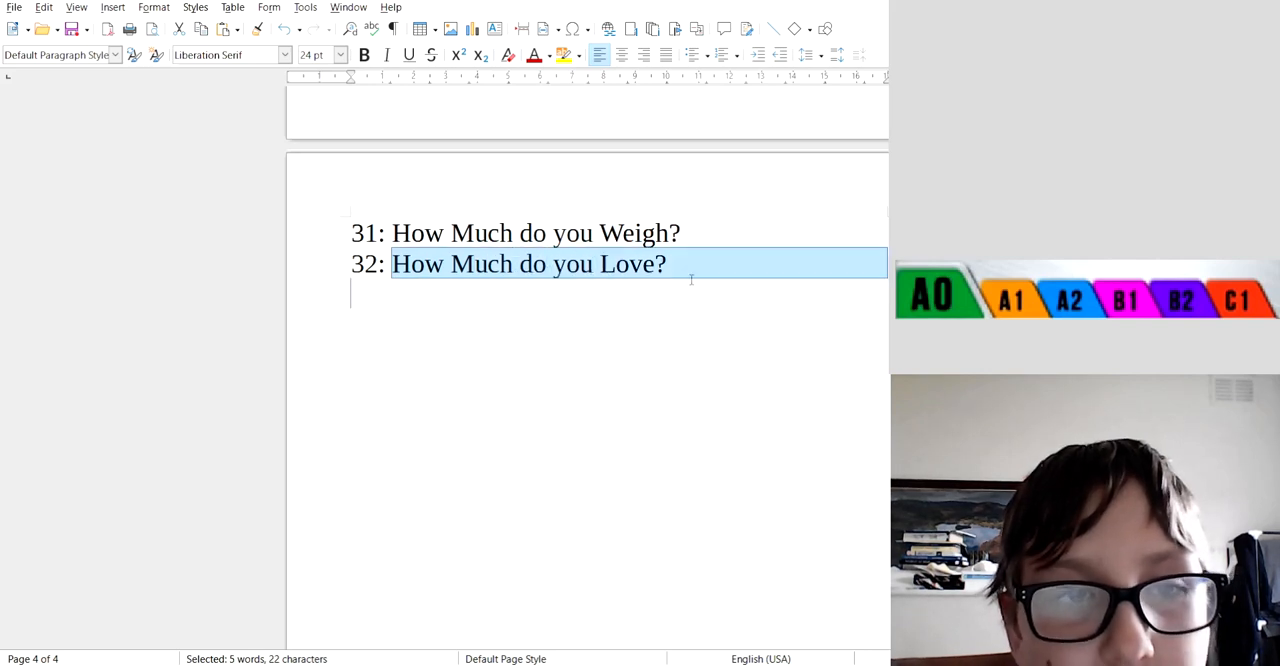
left_click(636, 316)
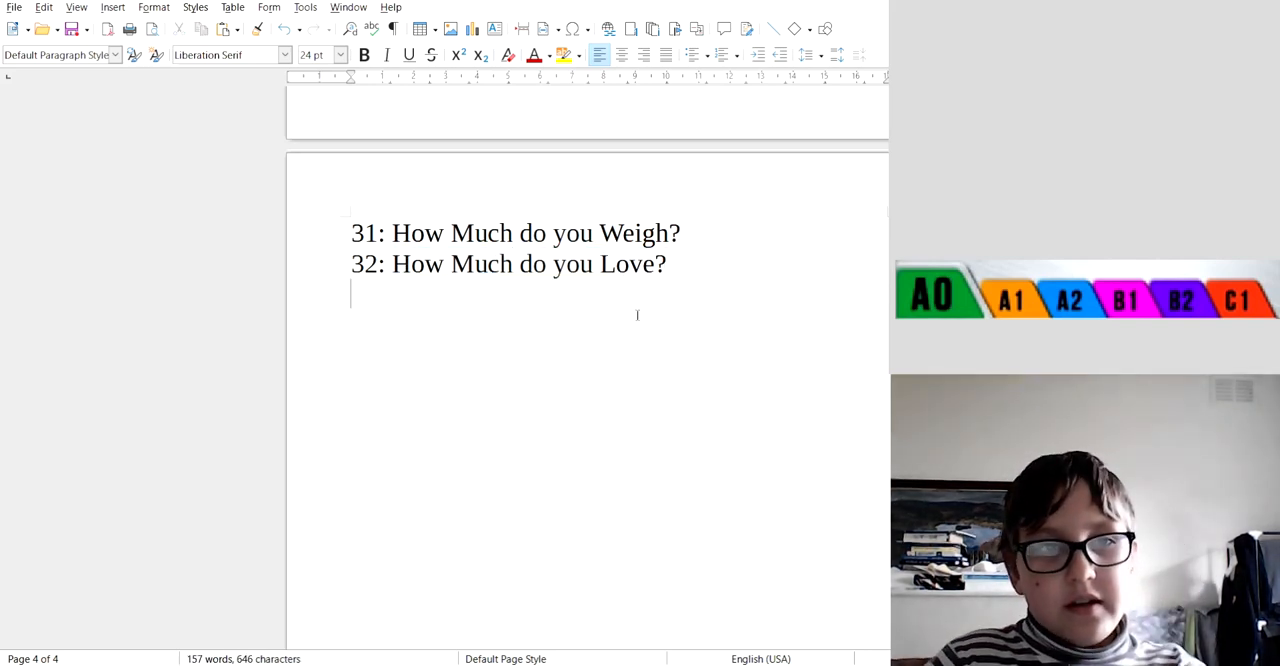
Write '33: How Much do you Remember?' and begin '34:' below it
type("33: How m")
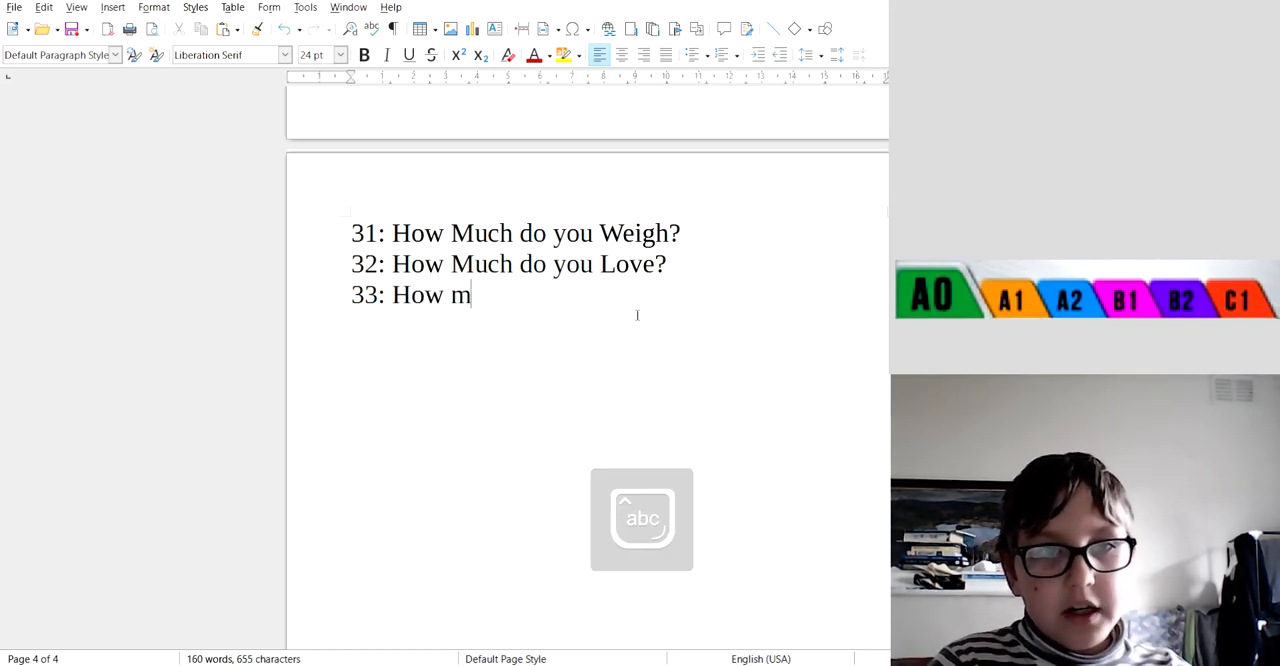
type("uch you")
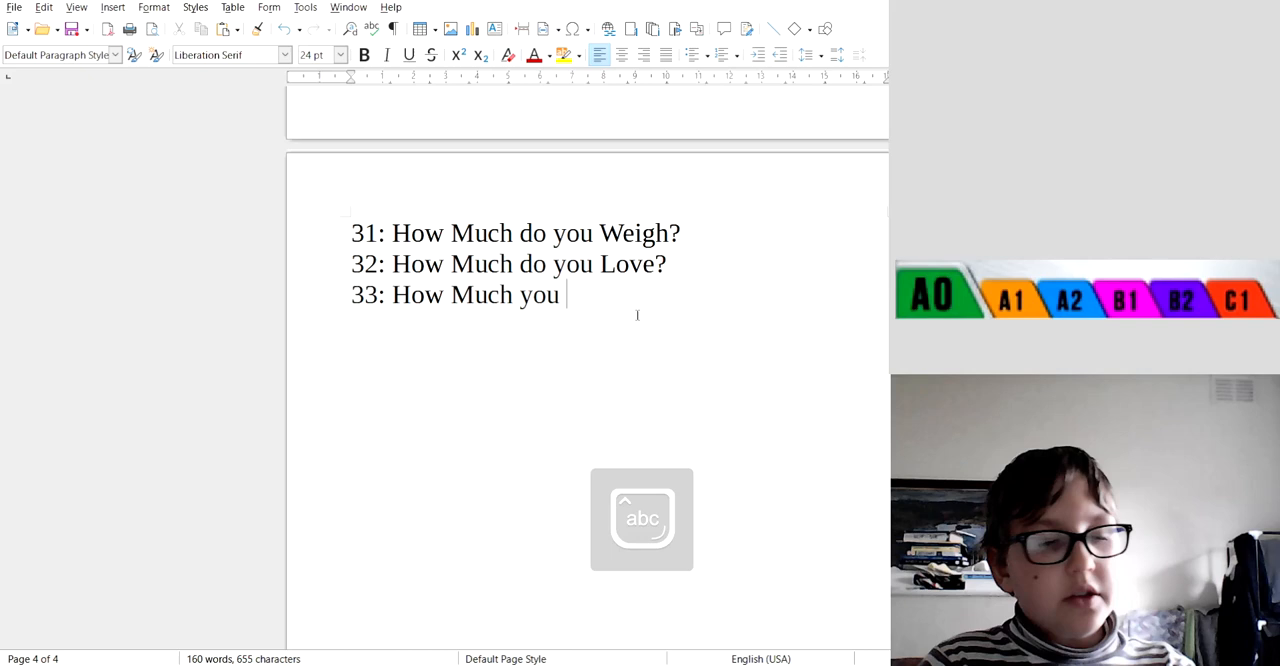
type("do")
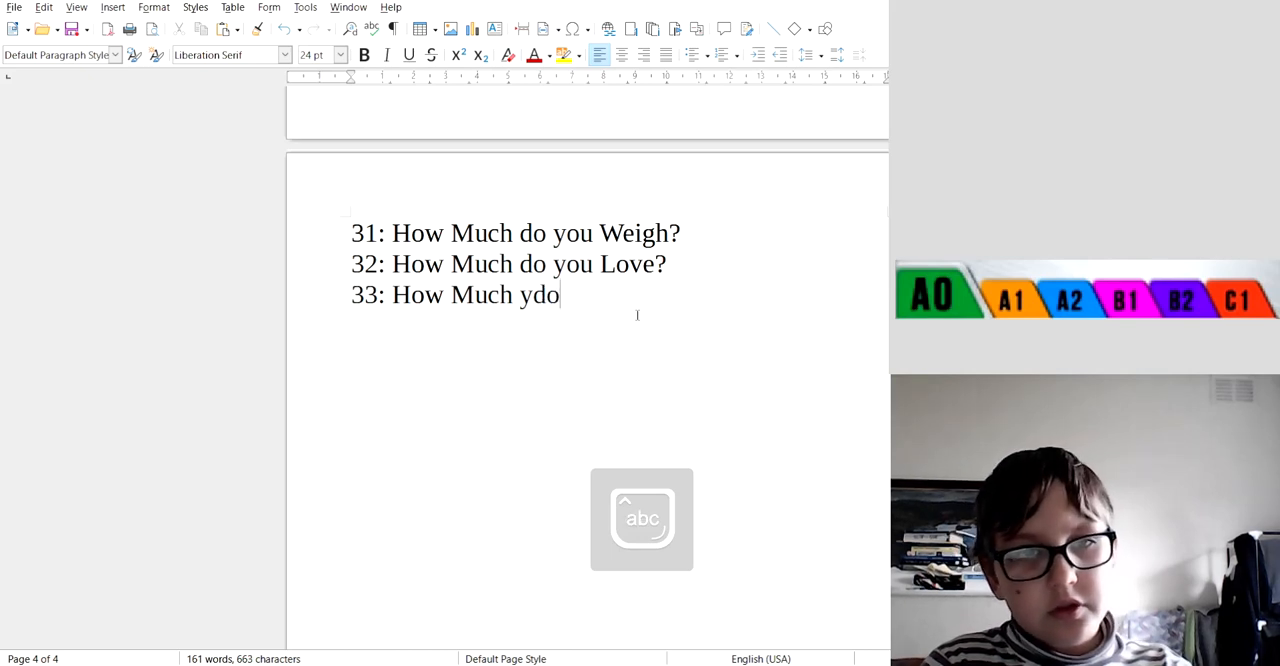
type("do you")
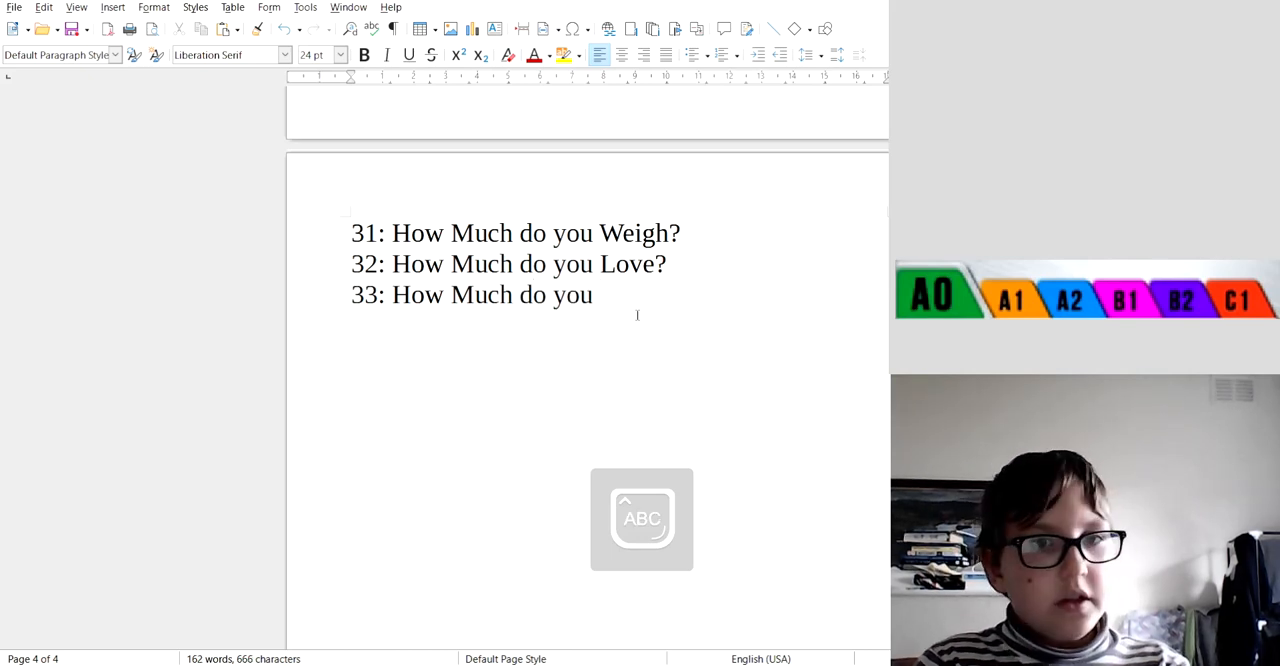
type("Rememb")
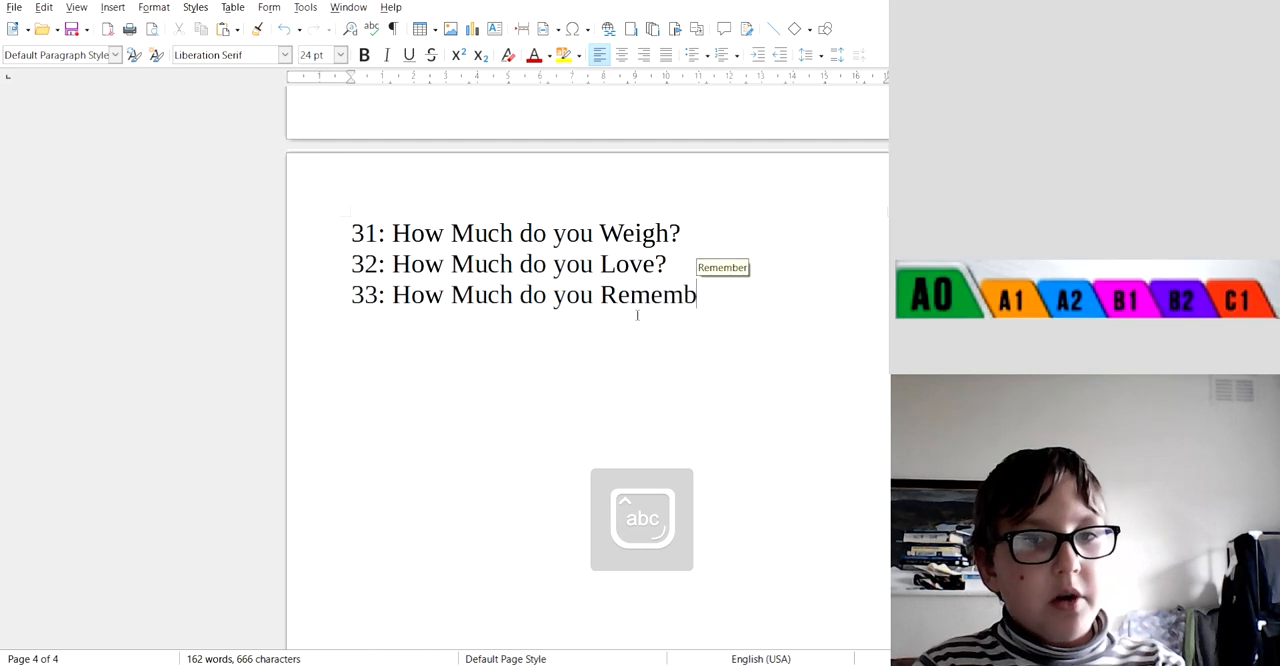
type("er?")
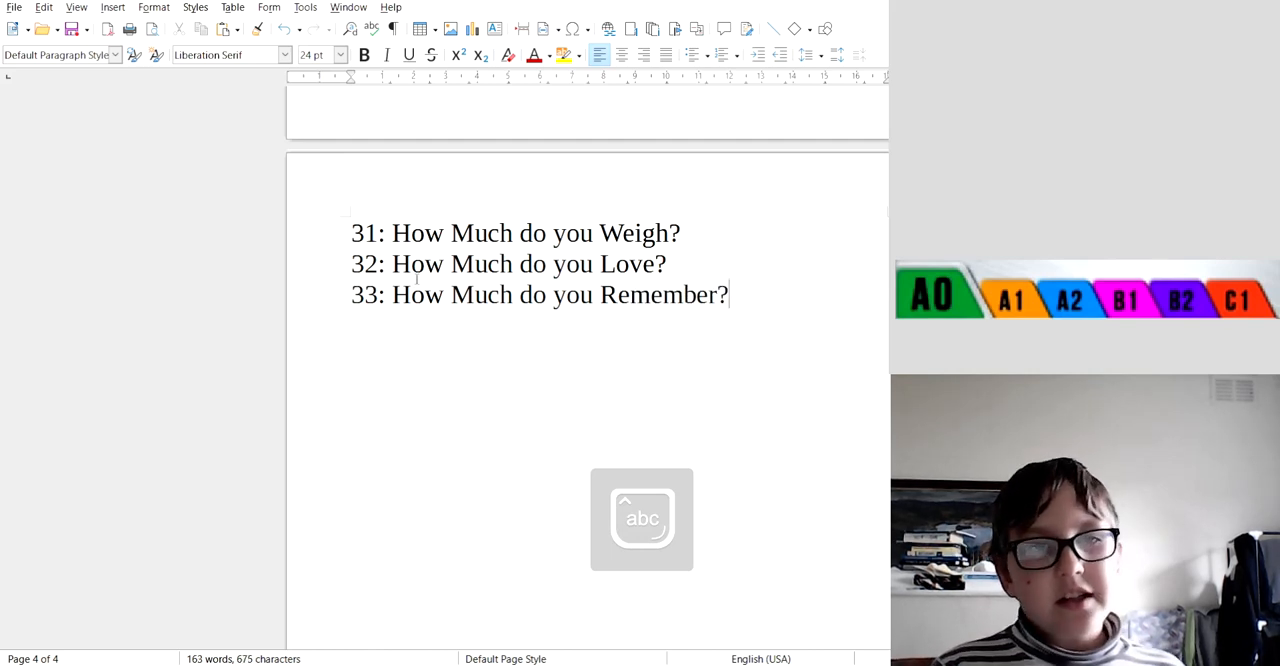
double_click(560, 294)
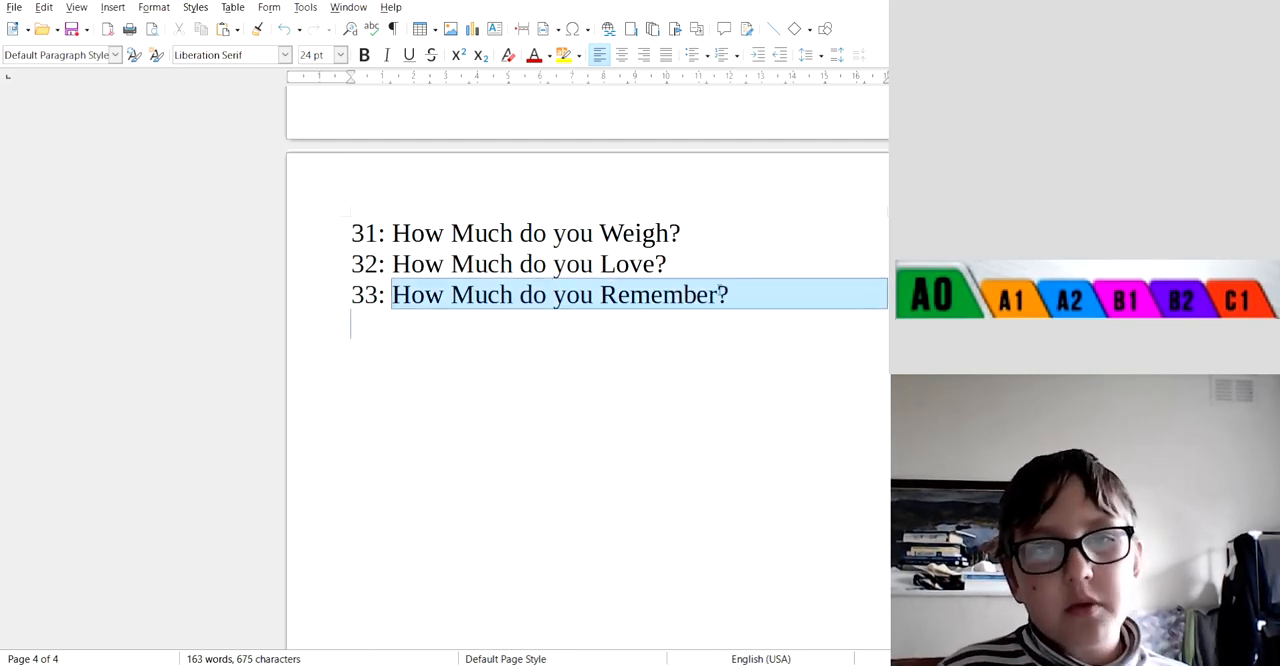
left_click(730, 294)
type("34:")
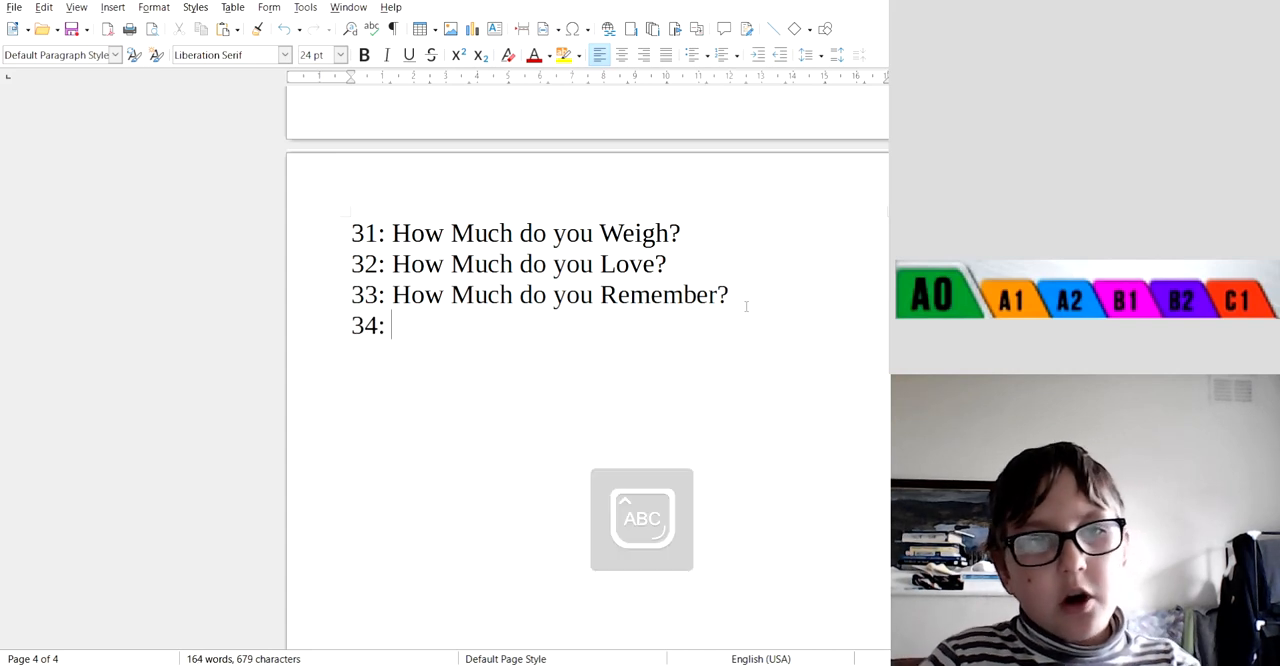
Write 'How Much you Like?' after 34: and begin '35:' on the next line
type("How Much you Like")
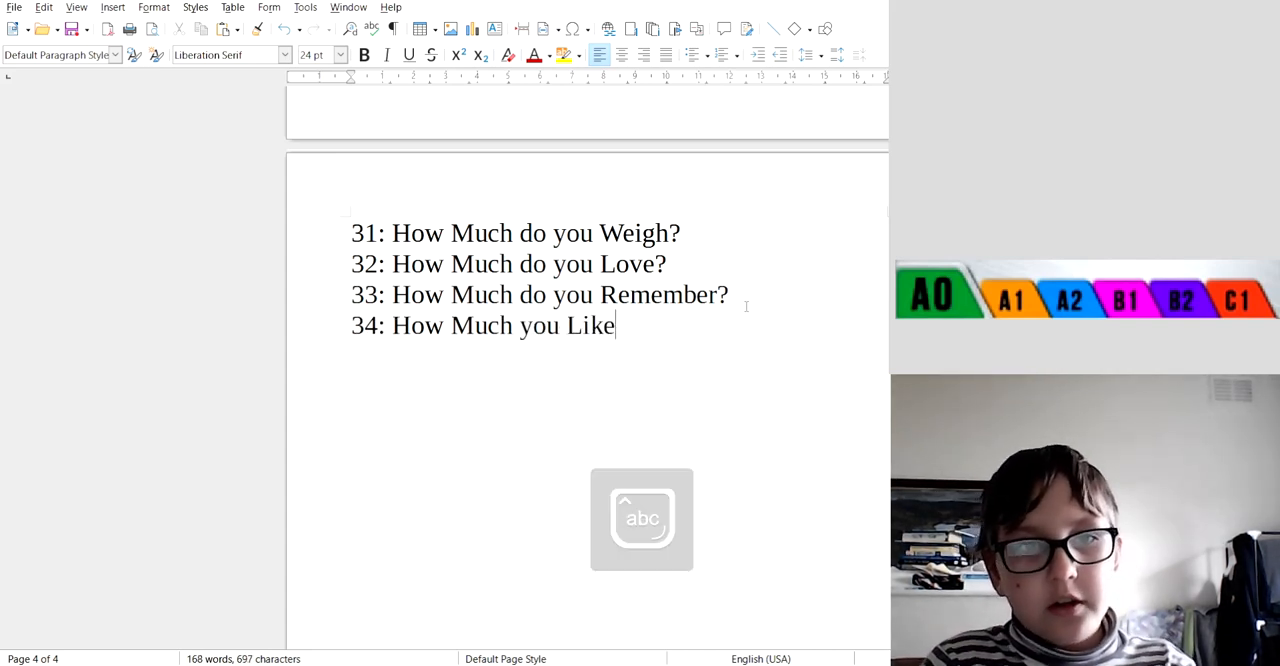
type("?")
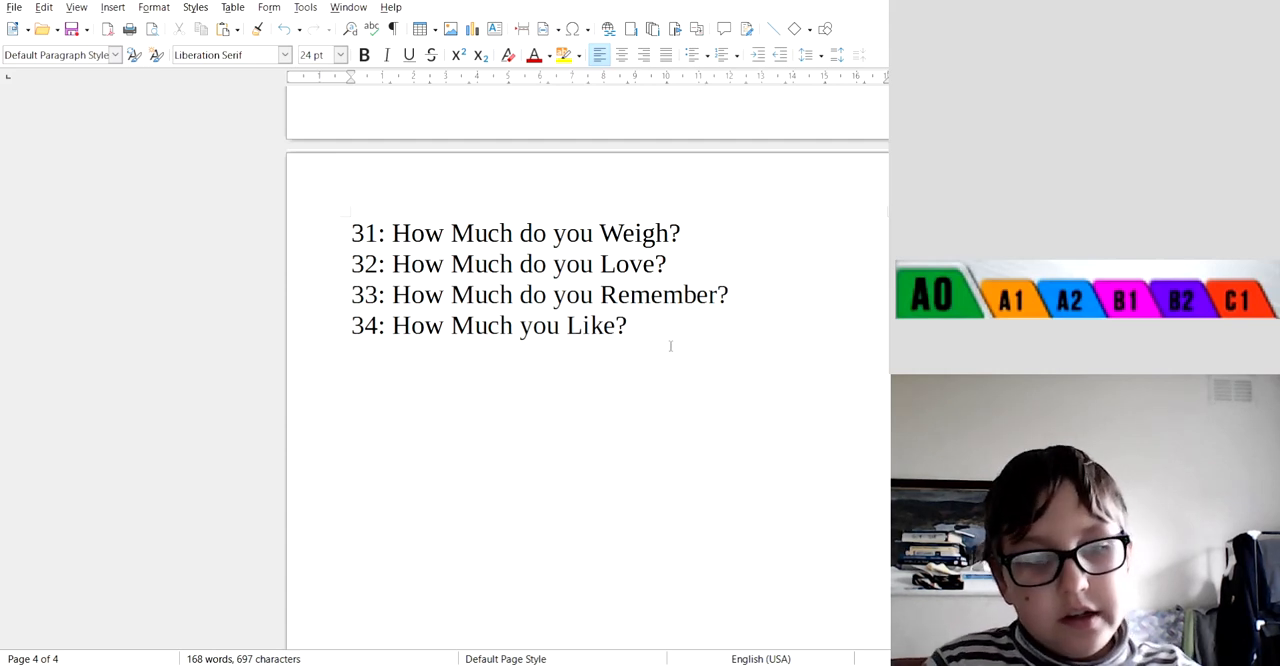
type("35:")
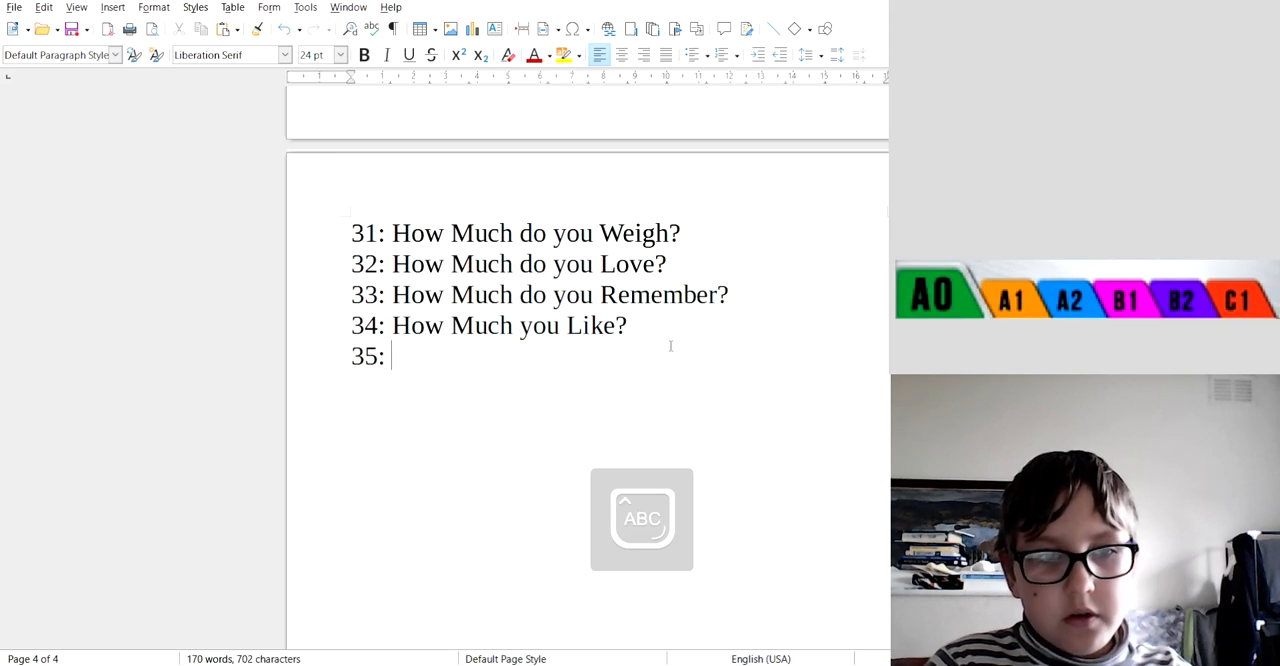
Replace the mistyped 'Why' with 'Can you Go to Work?' on line 35 and start a new line
type("Why")
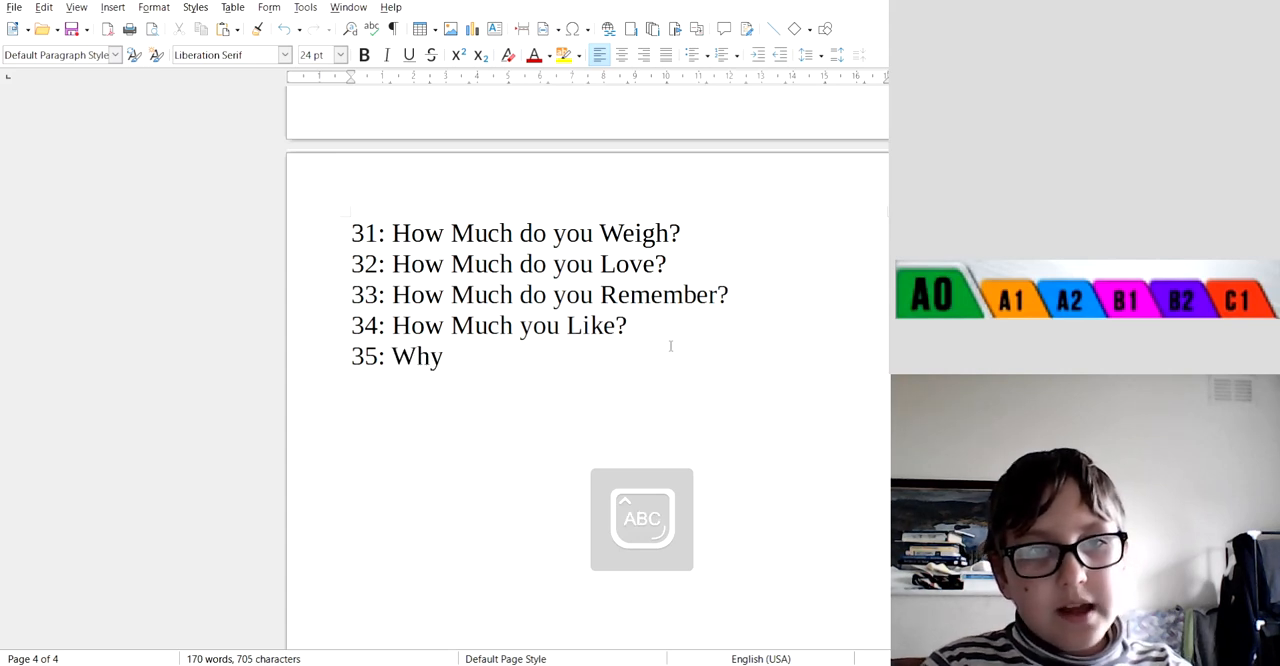
key("Backspace")
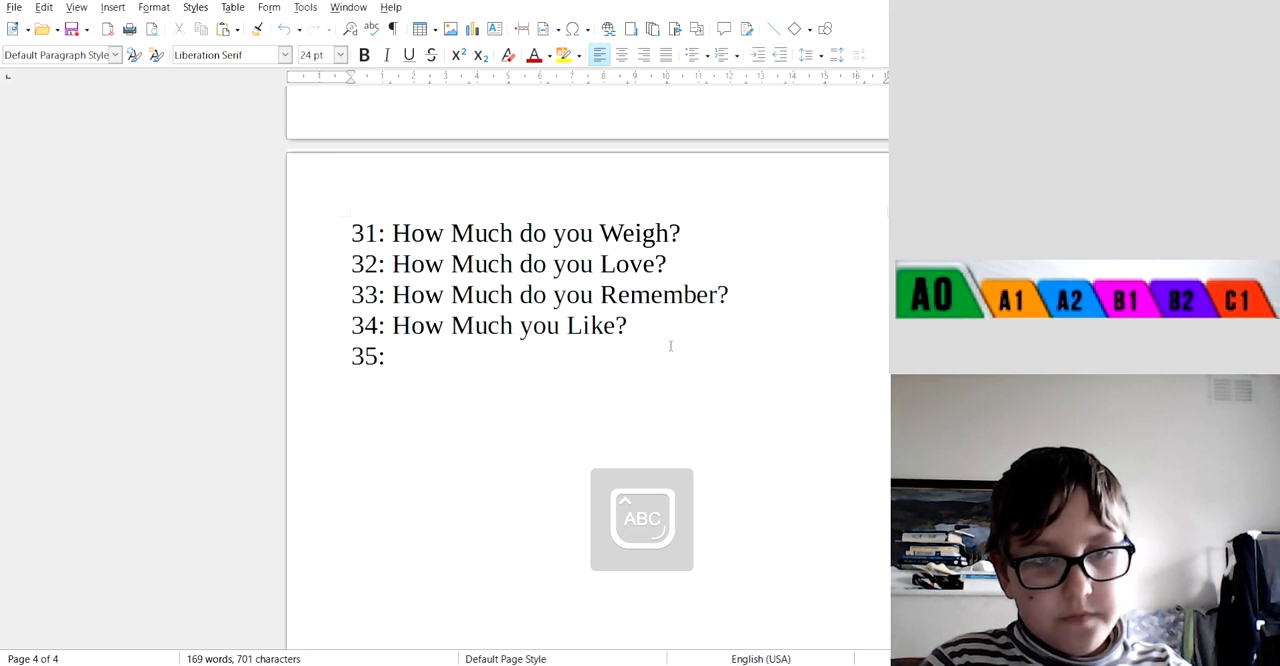
type("Can you")
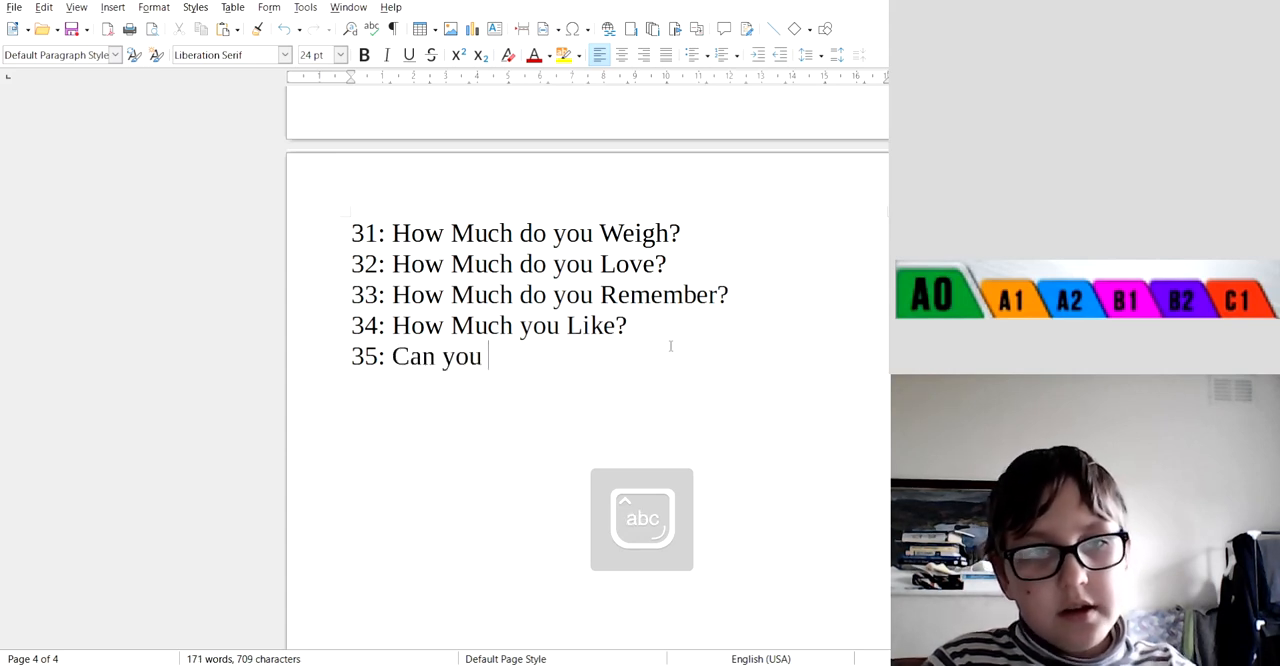
type("G")
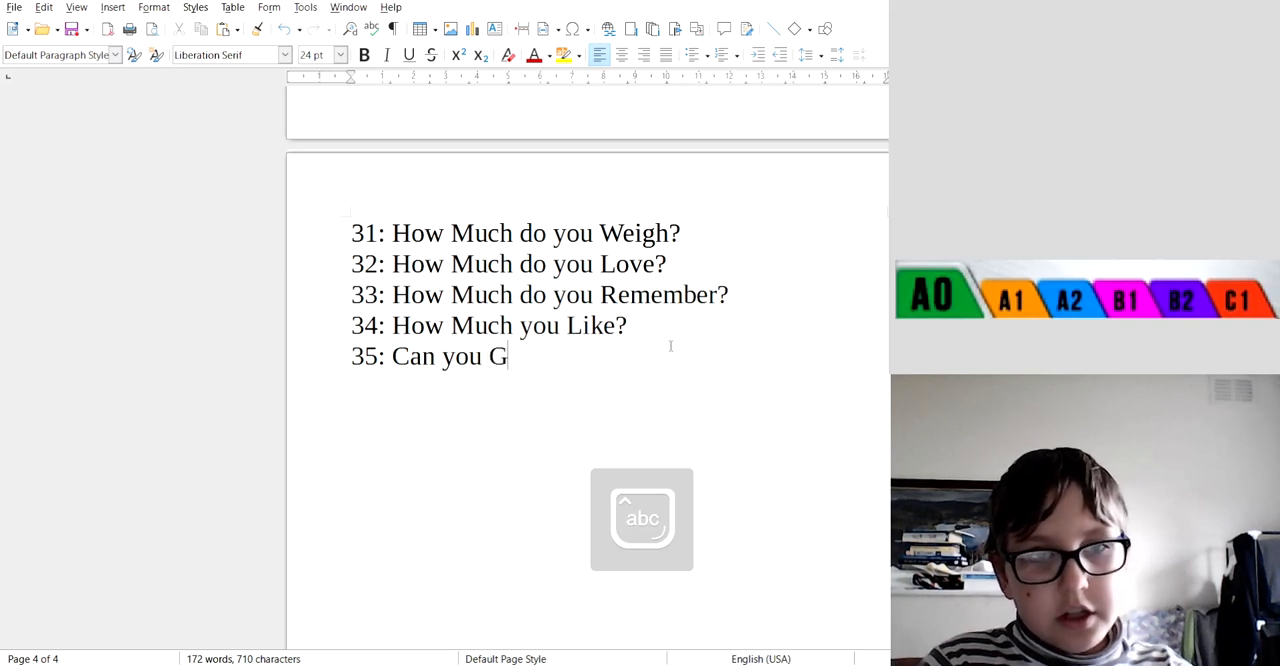
type("o to Work")
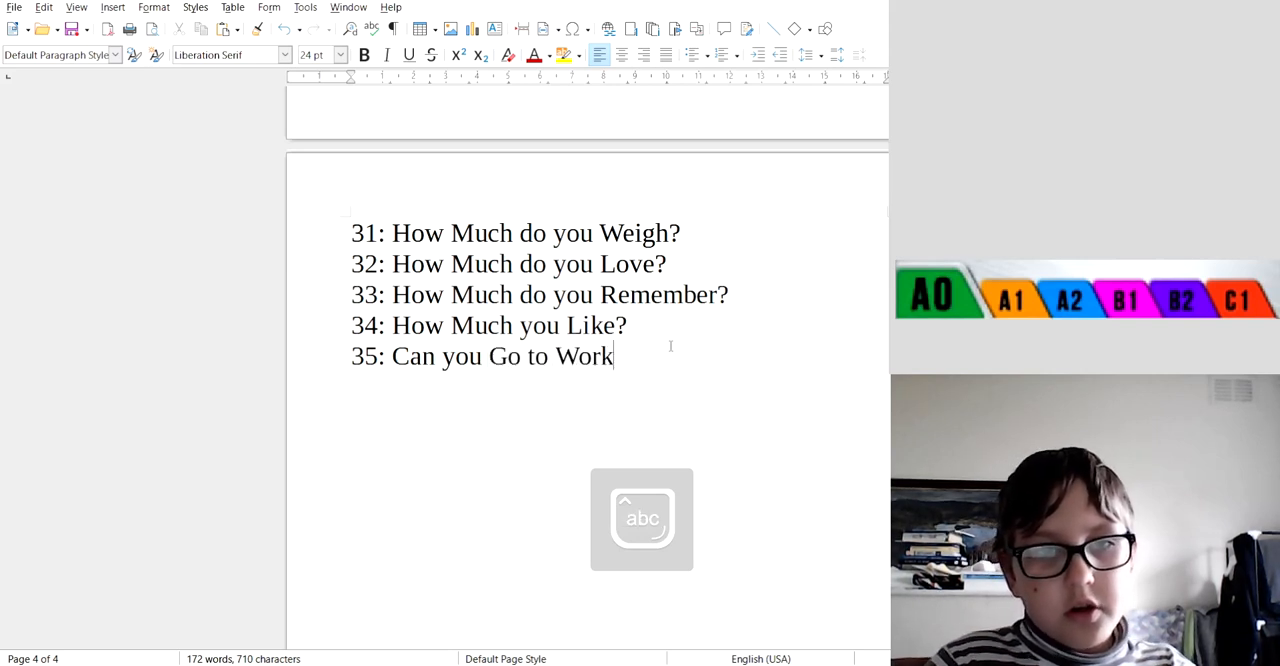
type("?")
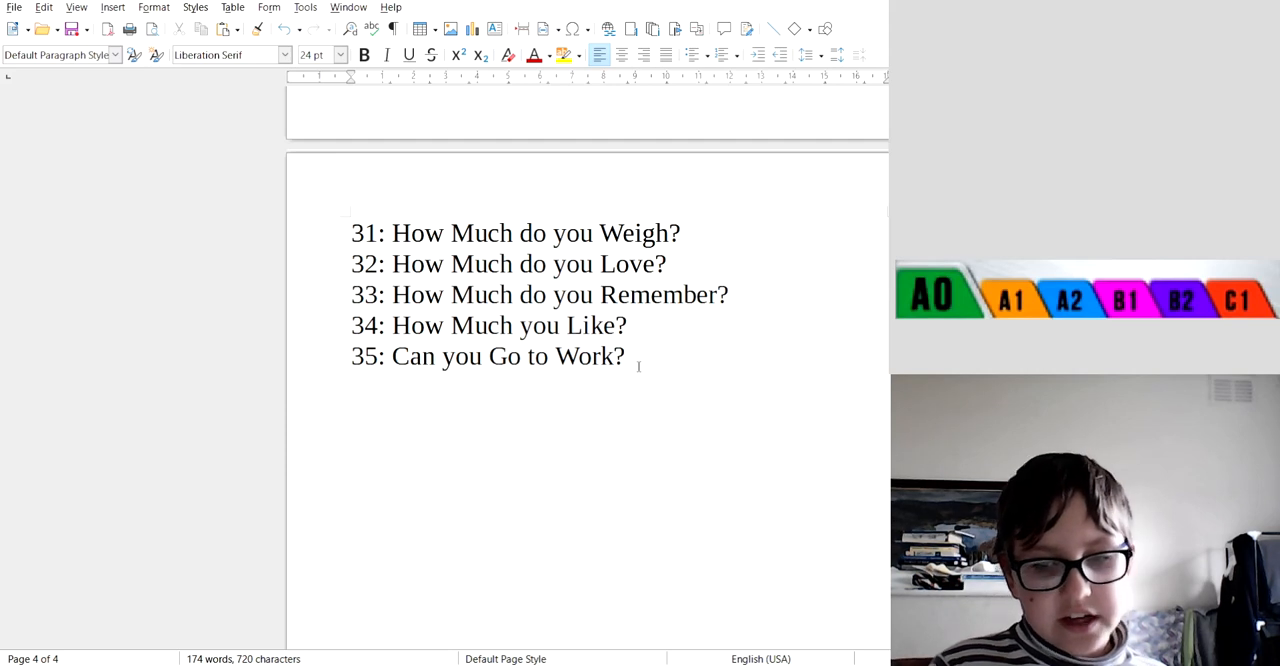
key("Return")
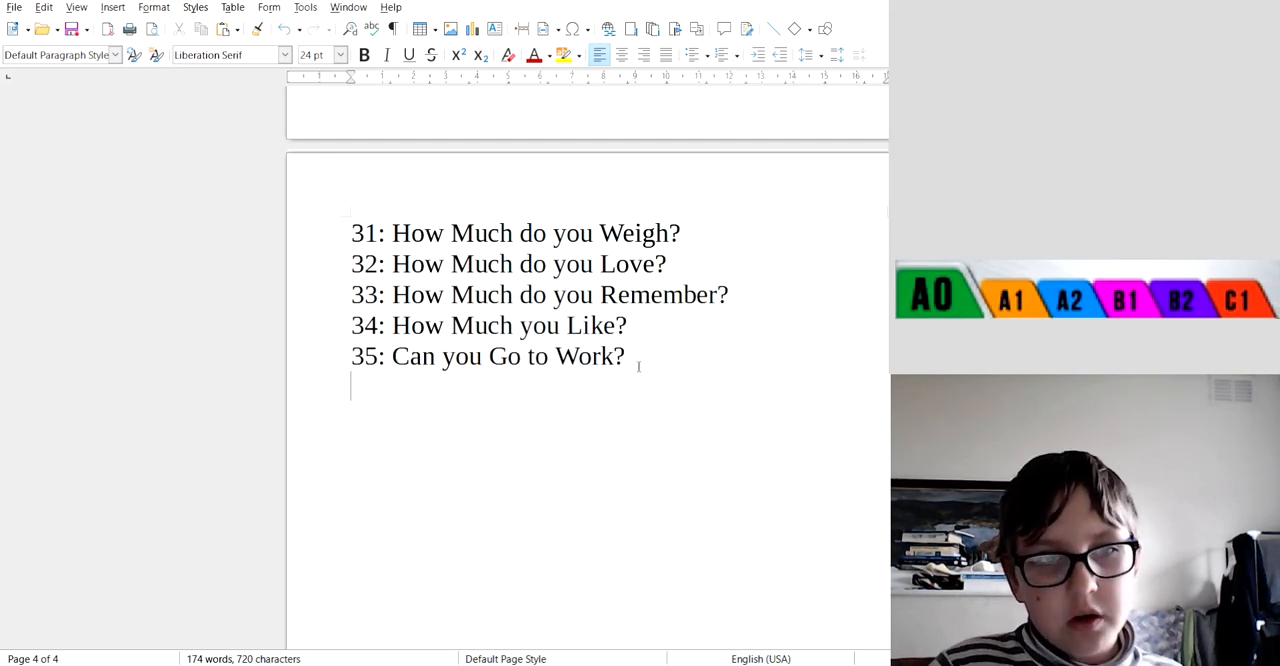
Write '36: Can you Go Back Home?' and begin '37:' below it
type("36:")
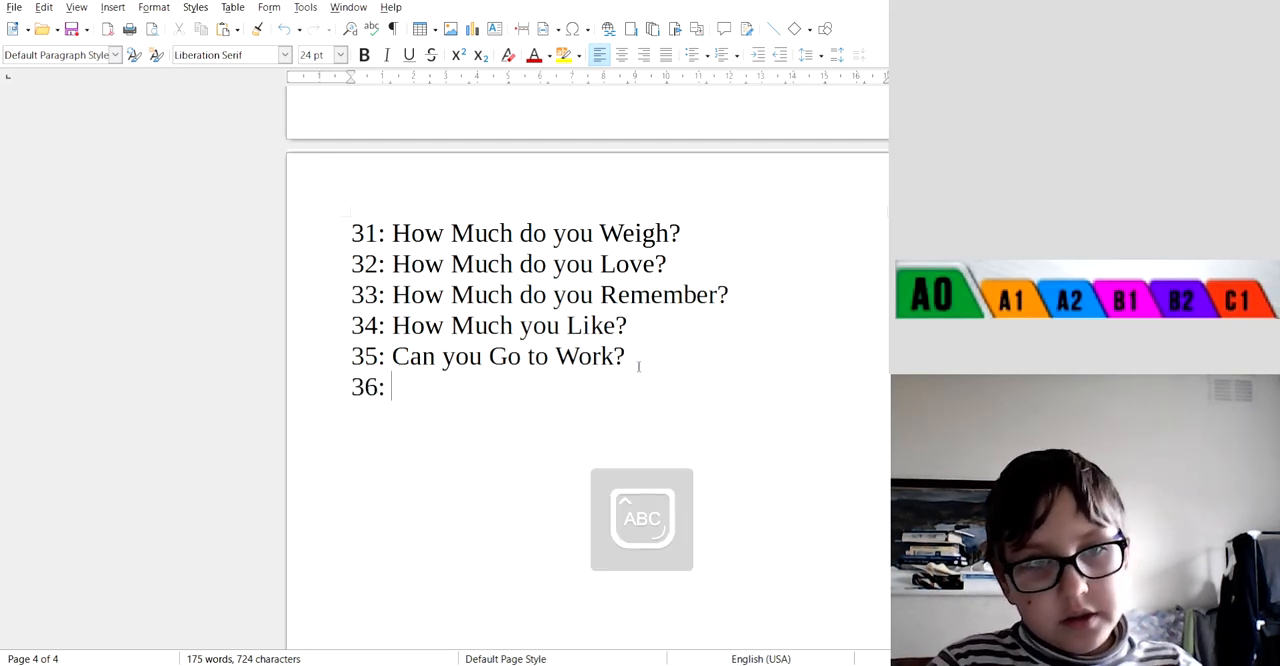
type("Can you")
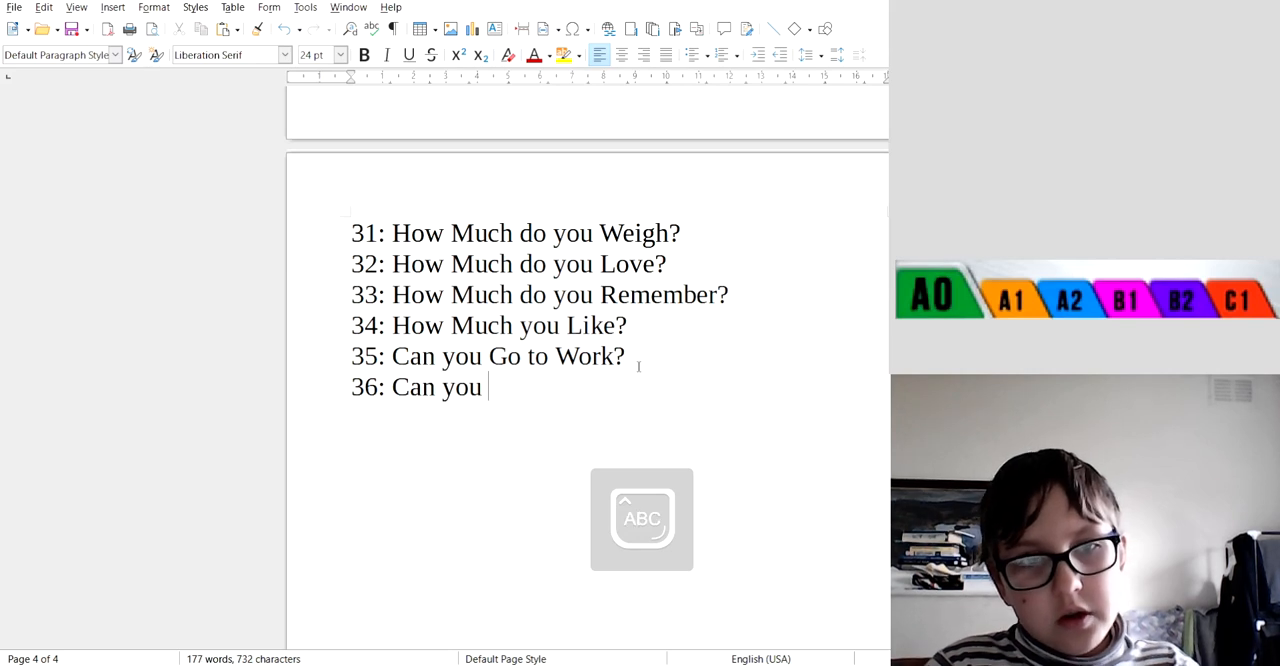
type("Go Back")
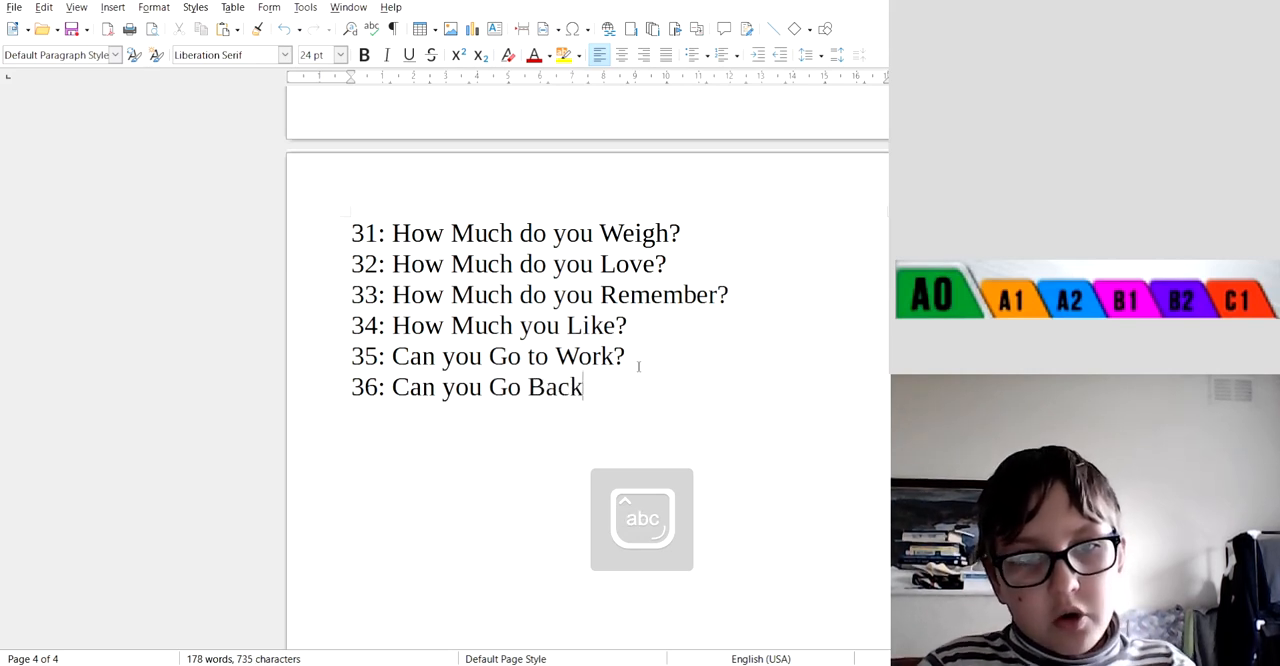
type("Home?")
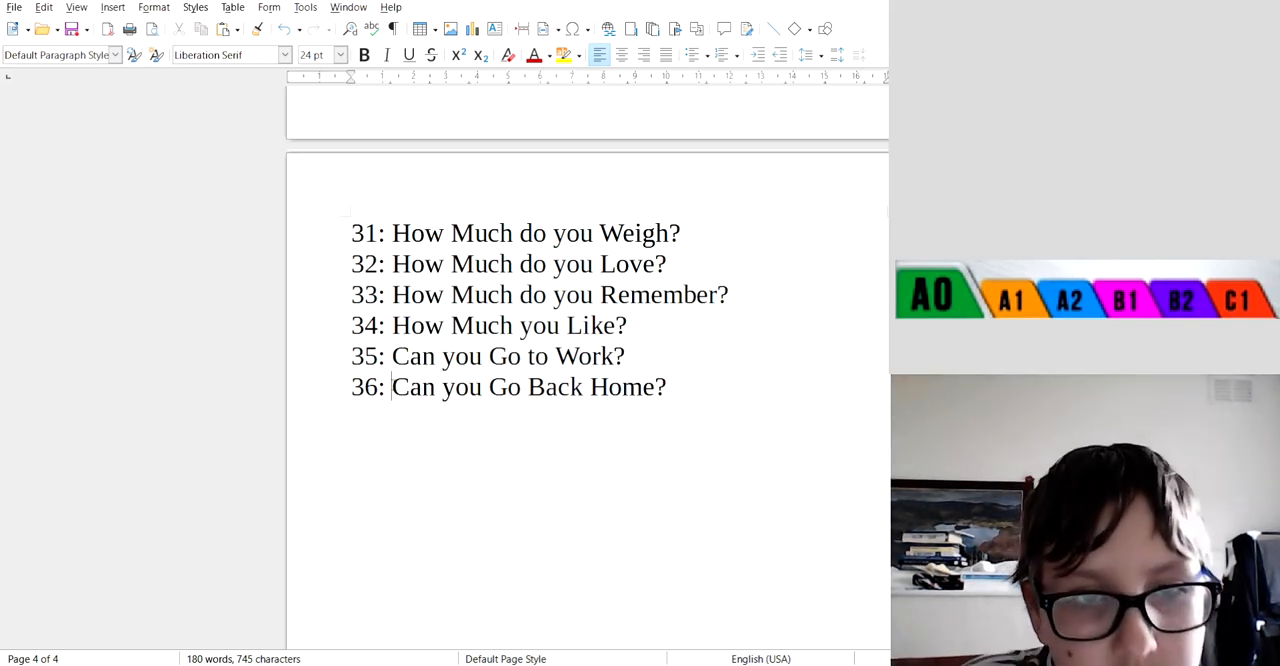
triple_click(528, 386)
type("37:")
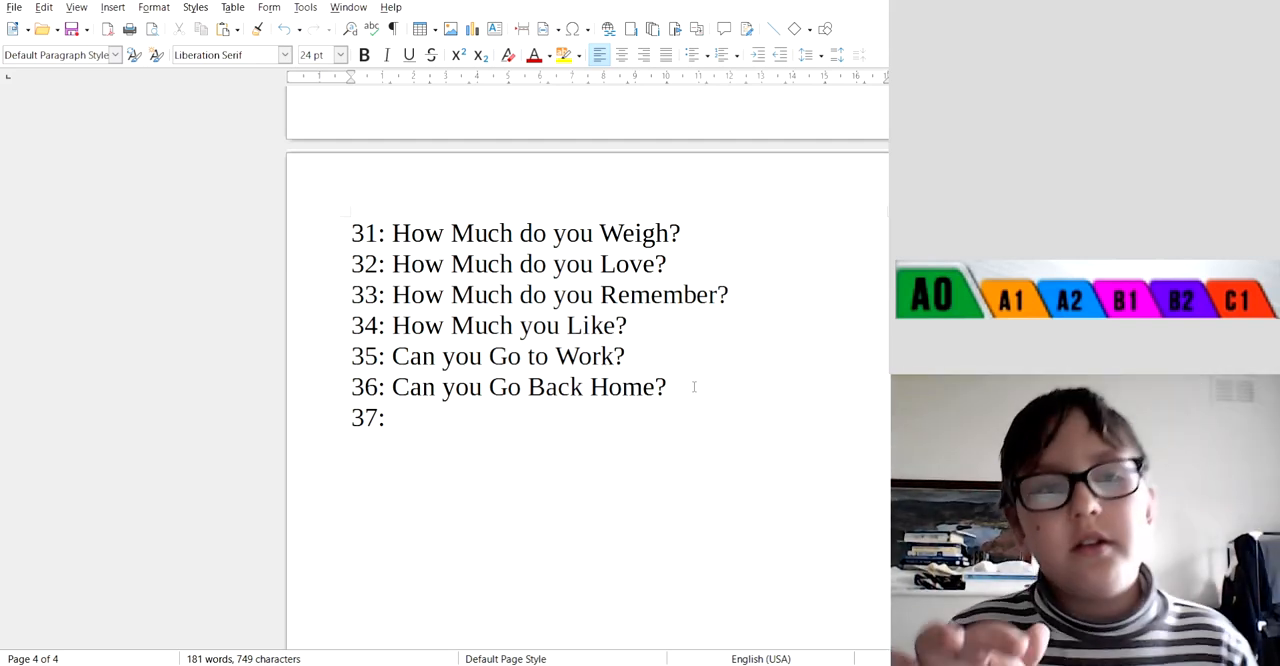
Write 'I Study Everyday.' on line 37 and 'I Study Every Night.' on line 38, then begin '39:'
type("I St")
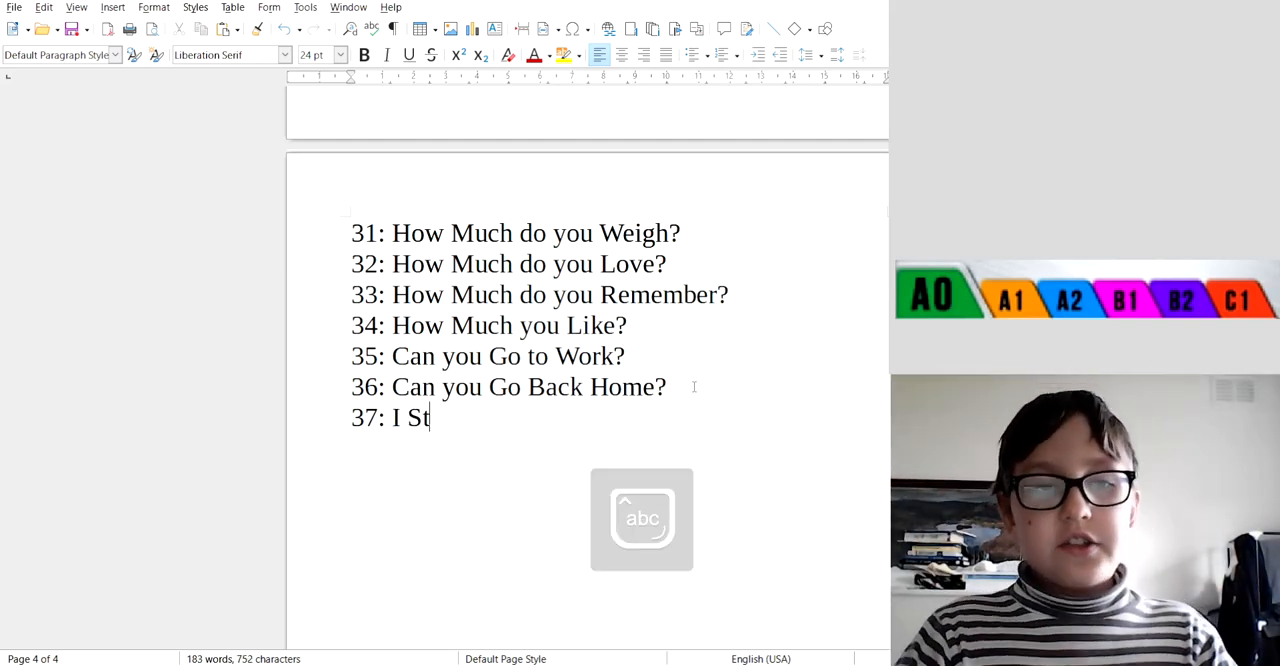
type("udy Everyday")
type("38: I Study Every")
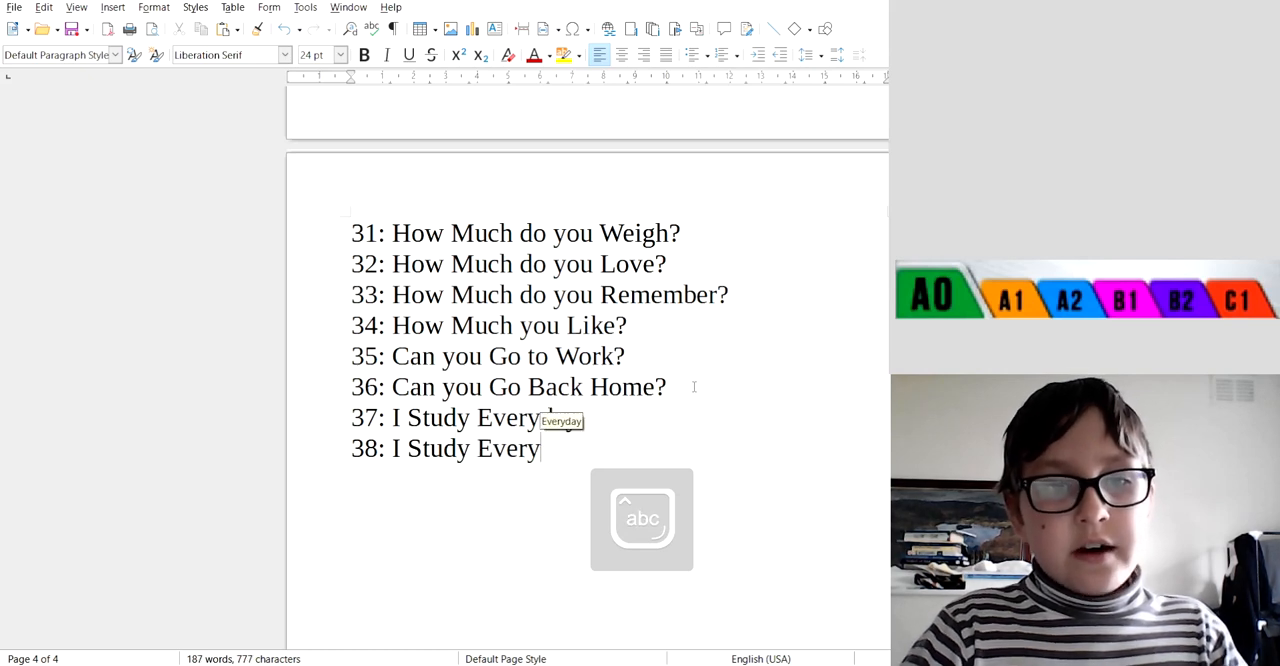
key("Return")
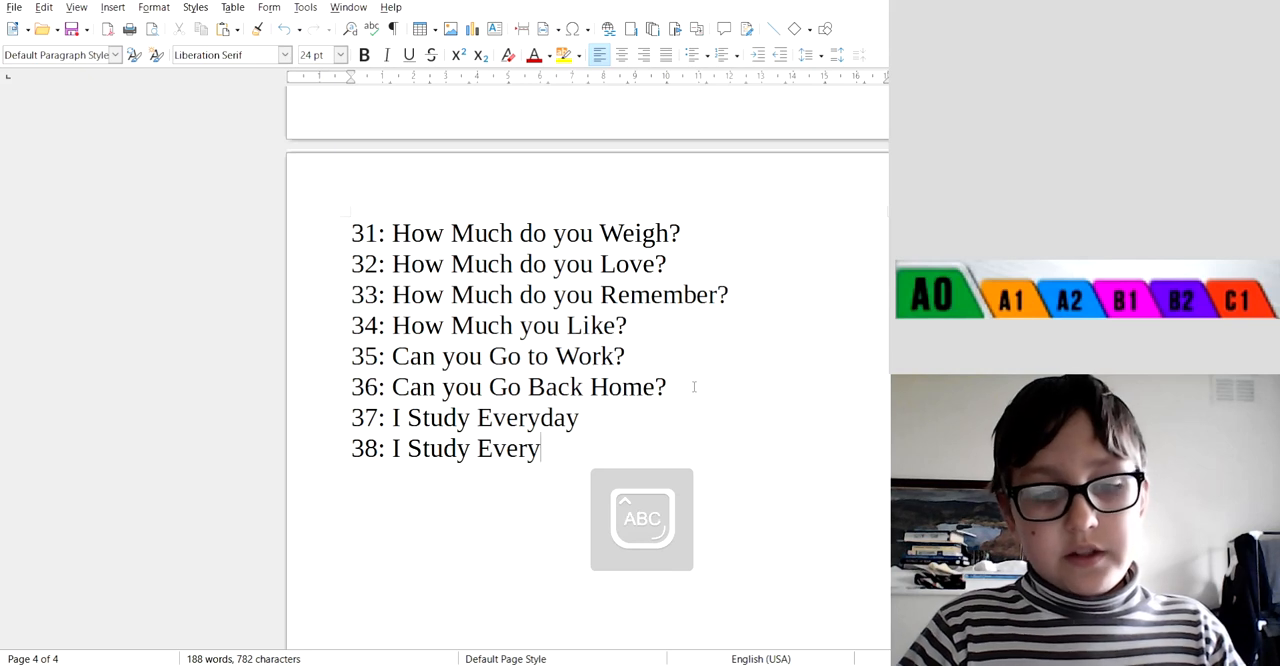
type("Night.")
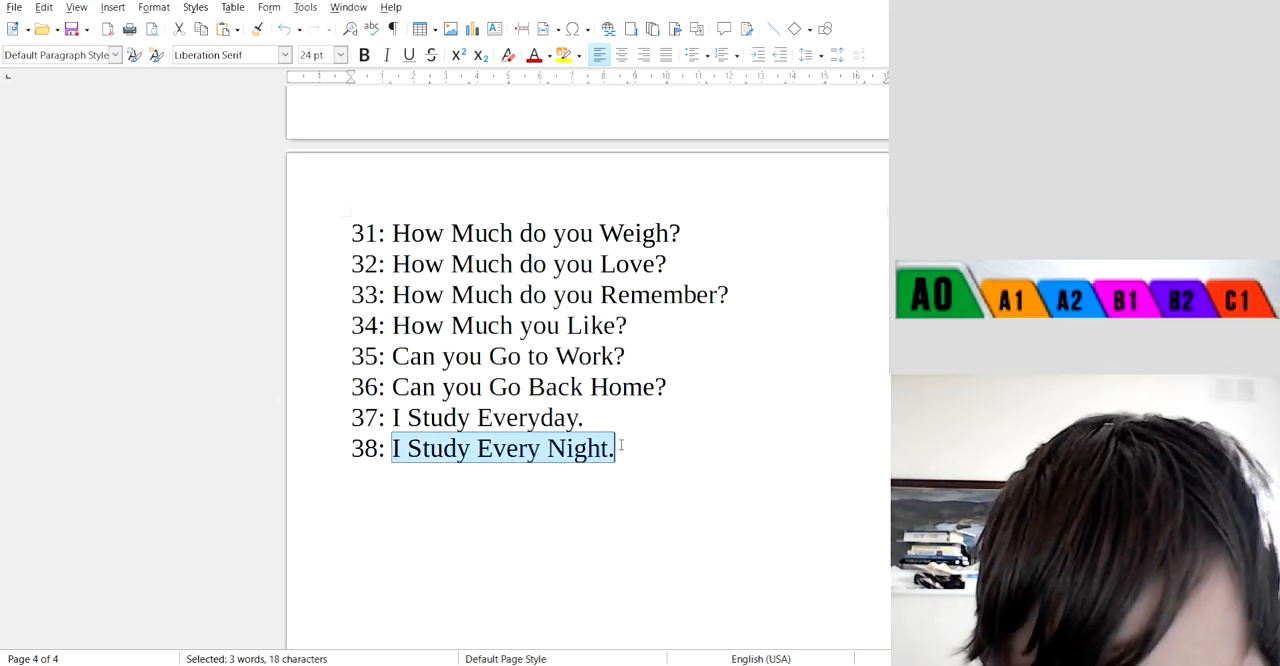
left_click(624, 448)
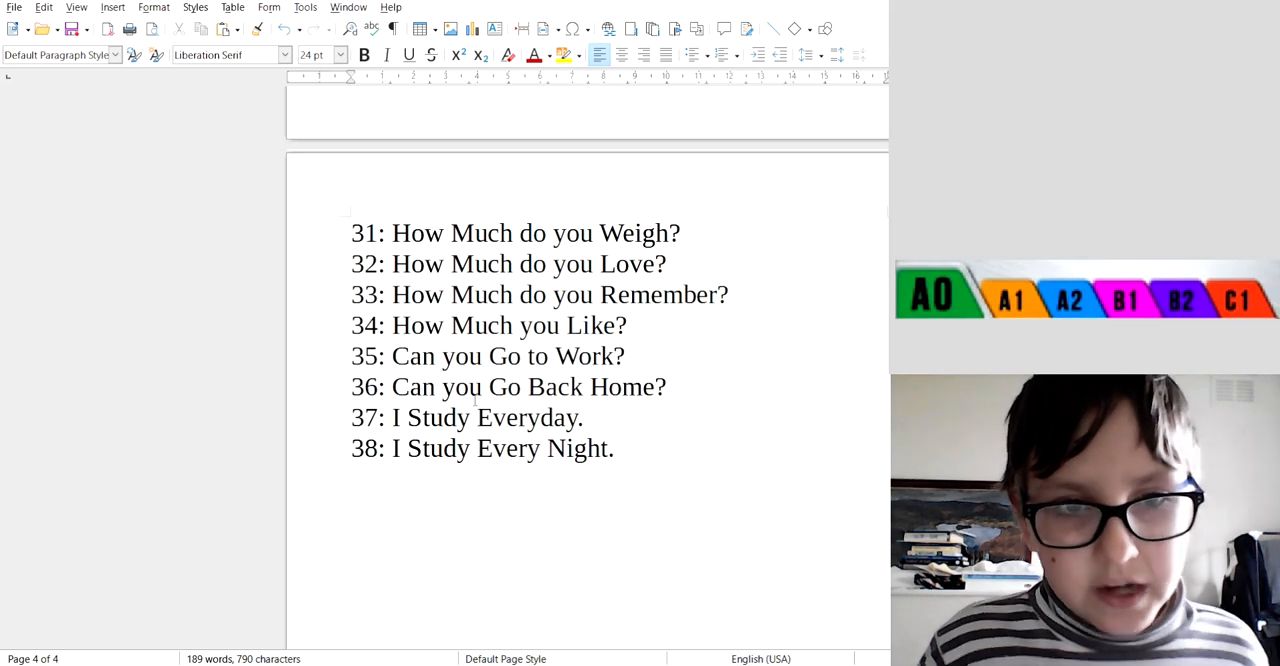
double_click(526, 418)
type("39:")
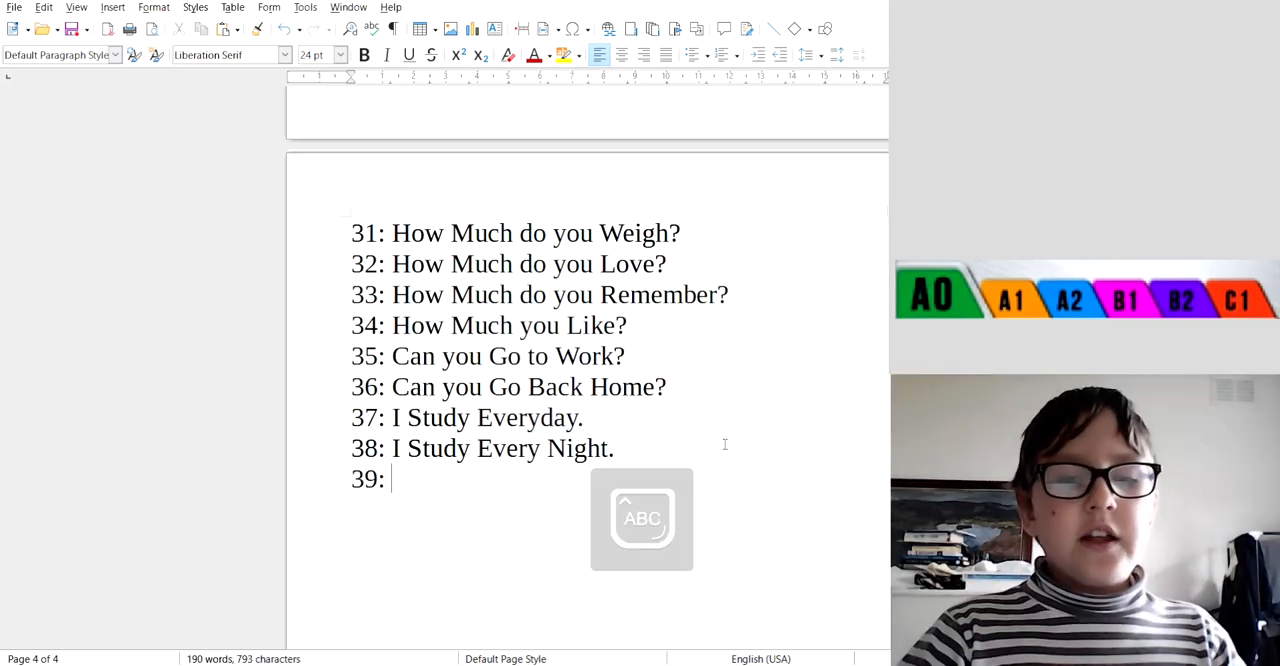
Replace the false start 'I Go' with 'She Drew a Picture of Myself.' on line 39
type("I G")
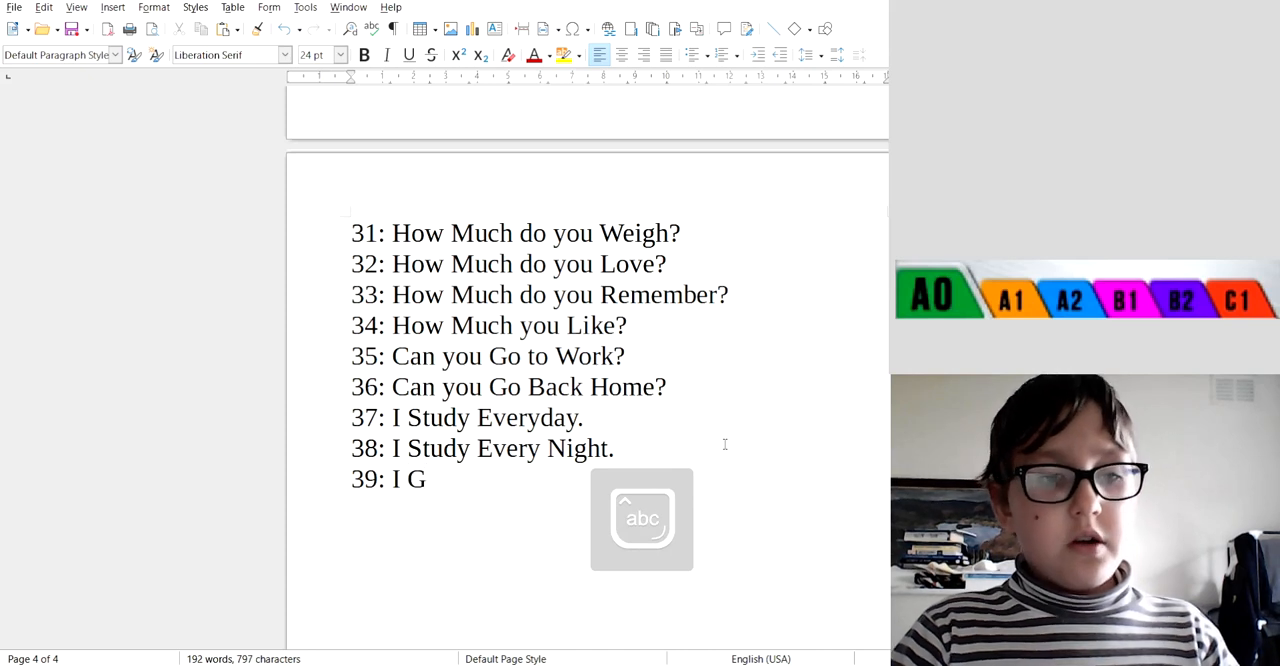
type("o")
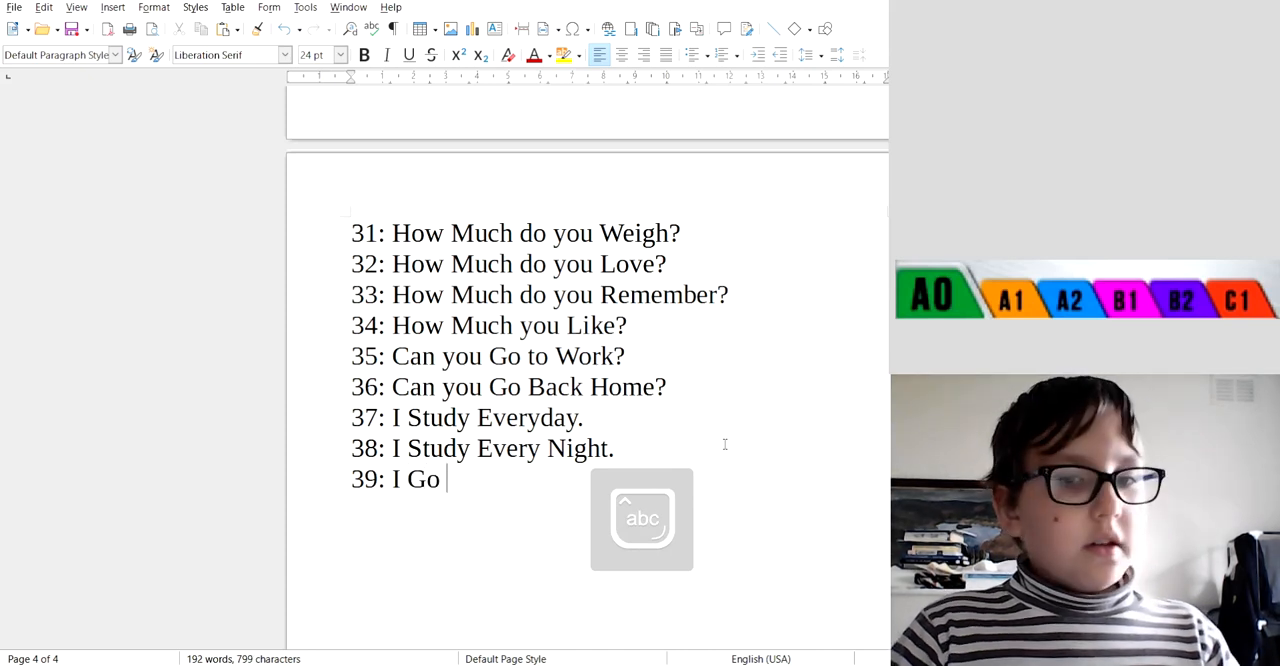
key("BackSpace")
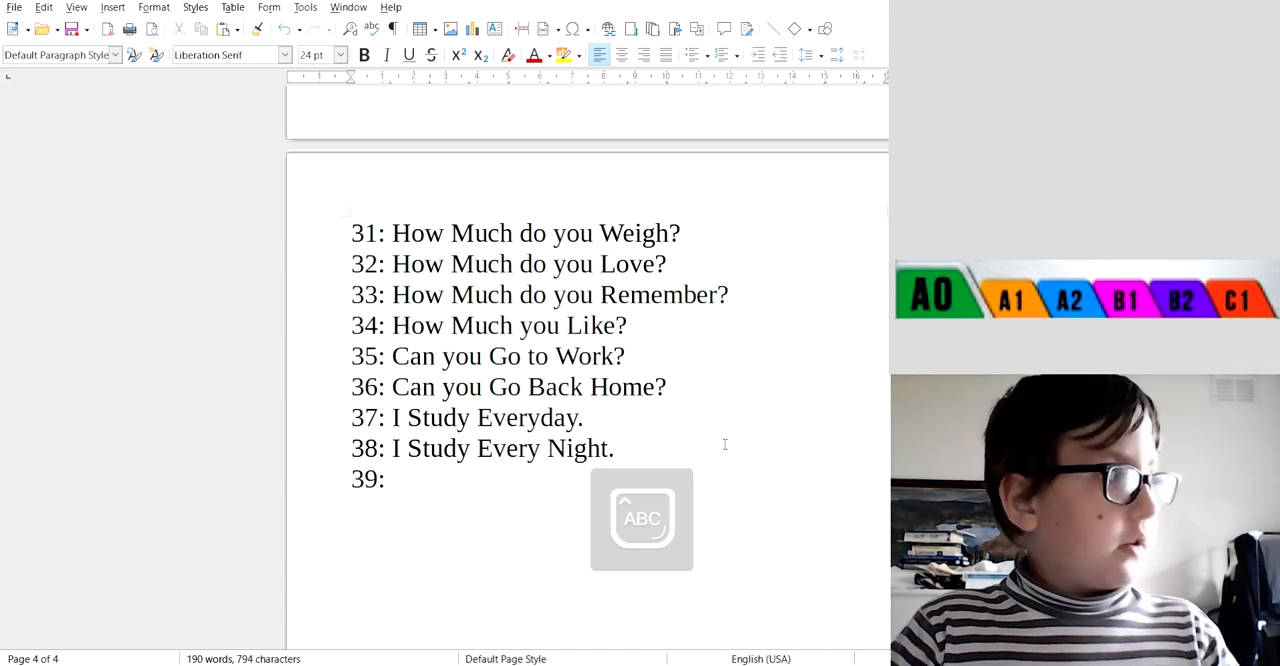
type("She")
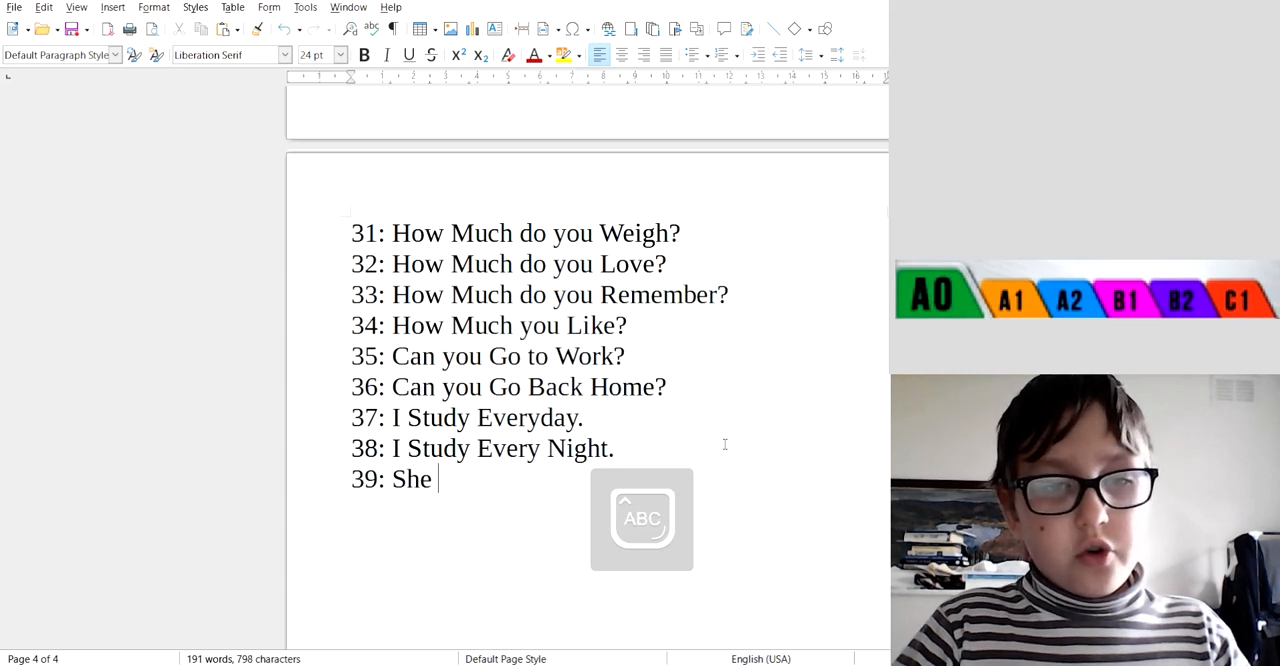
type("Drew A")
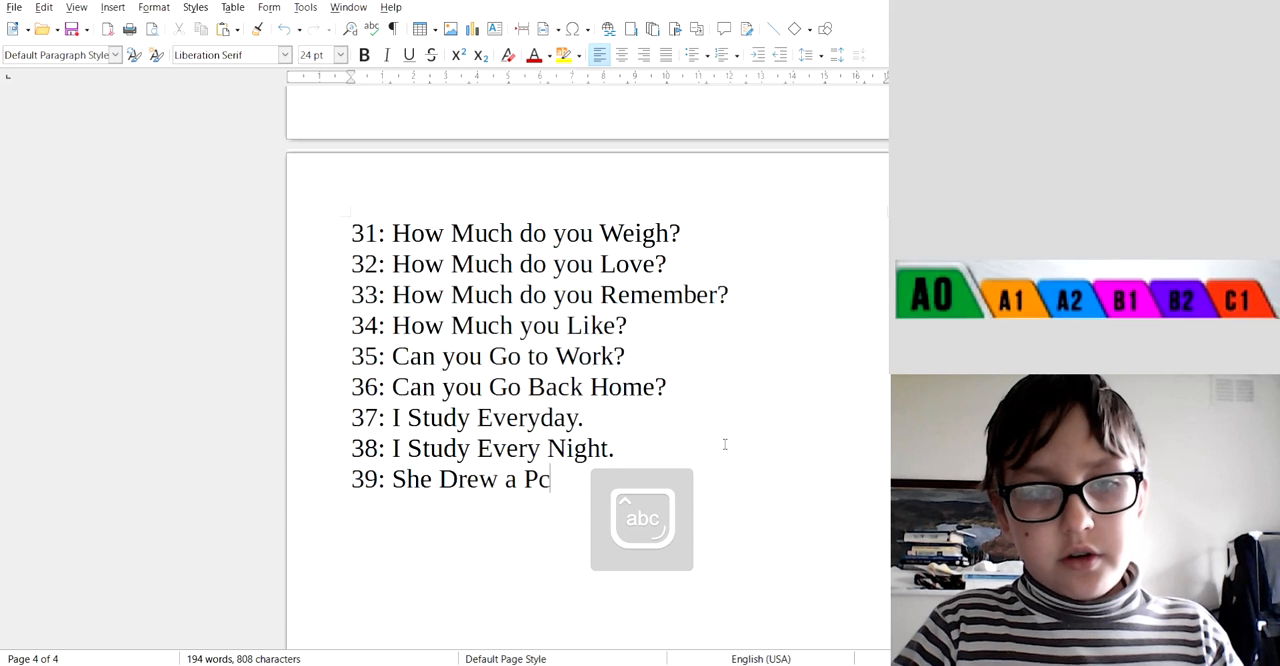
type("icture Of")
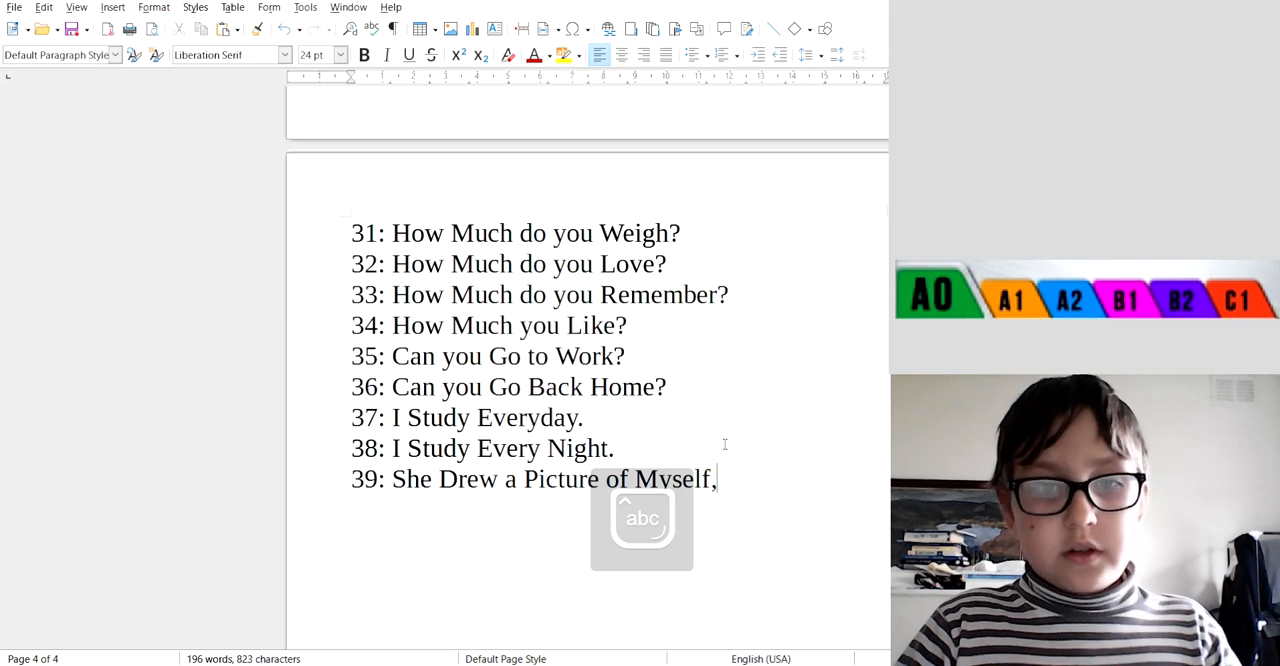
type(".")
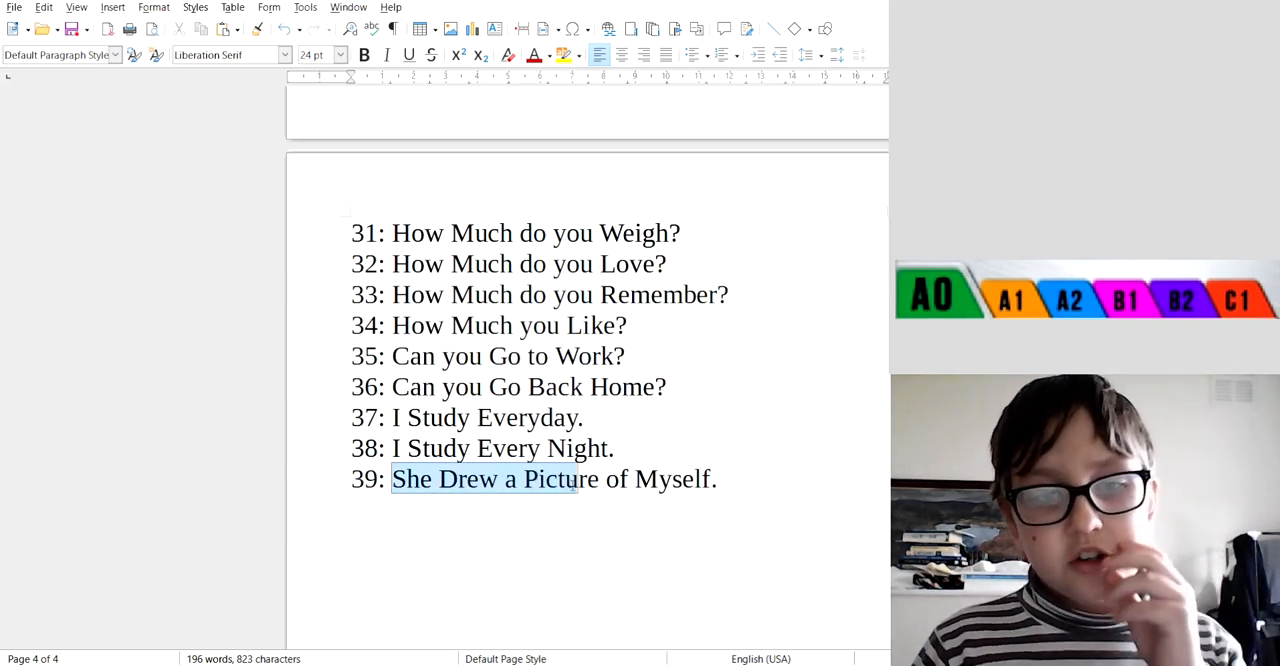
Begin item '40:' on the line below phrase 39
left_click(764, 458)
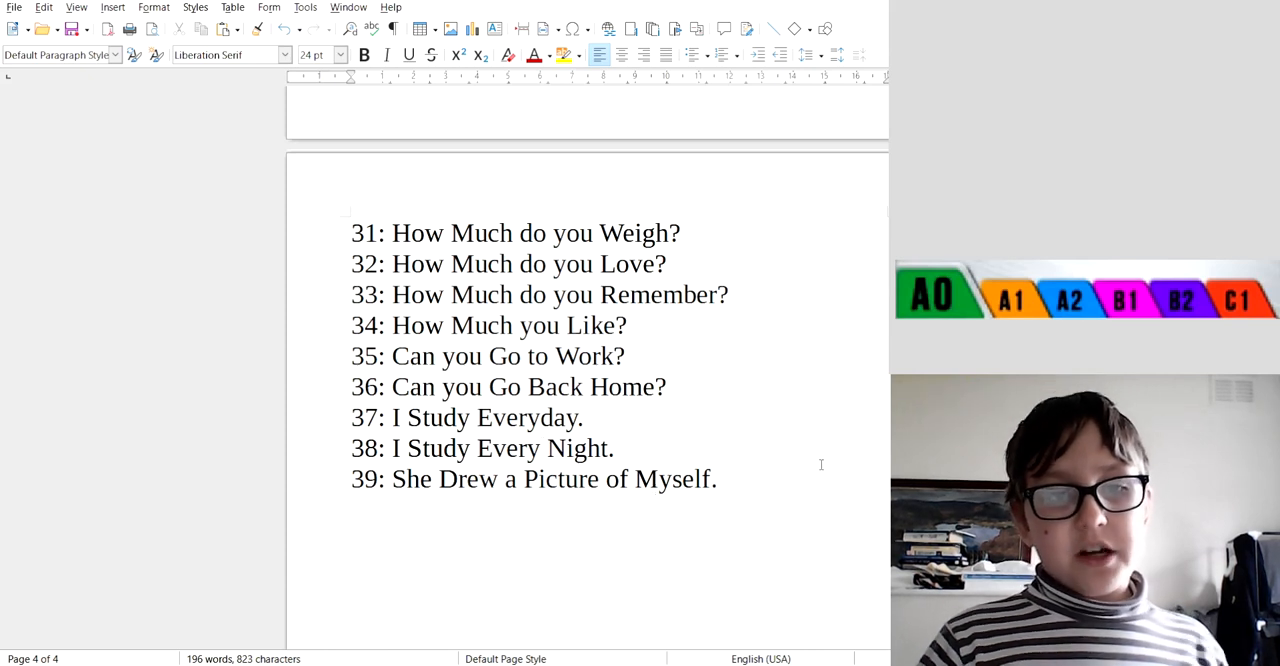
type("40:")
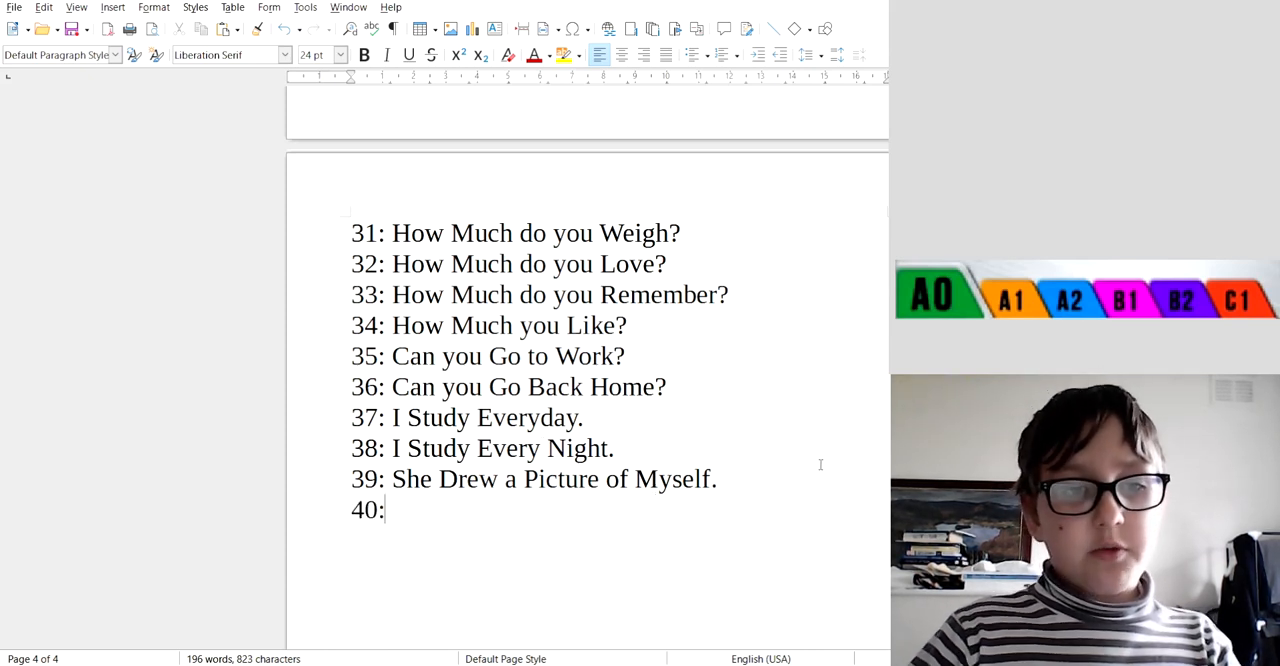
Write 'He Drew a Picture of Myself.' on line 40, completing the list
type("He Dr")
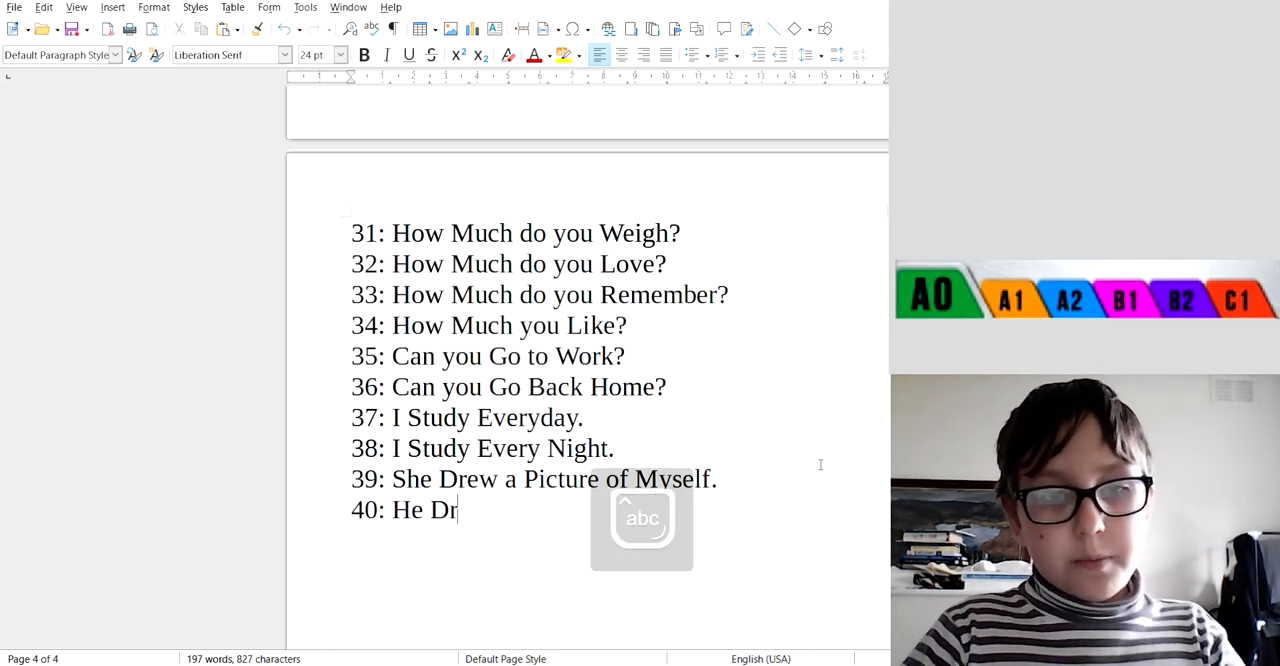
type("ew A p")
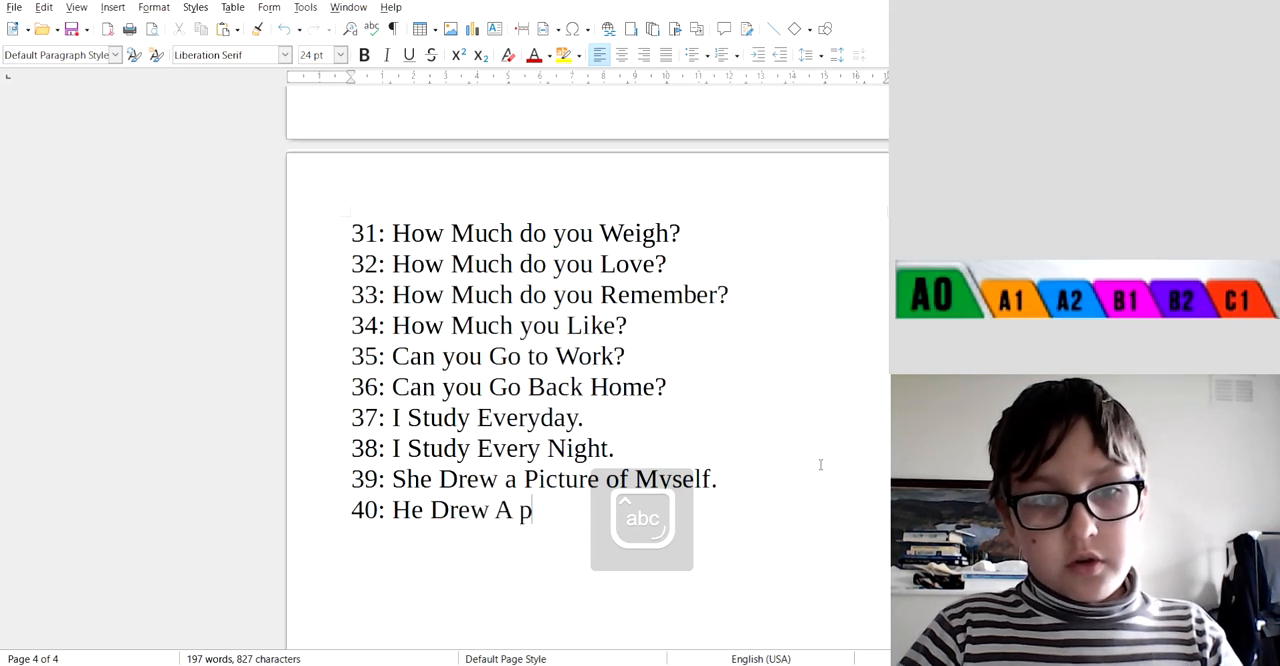
type("icture of")
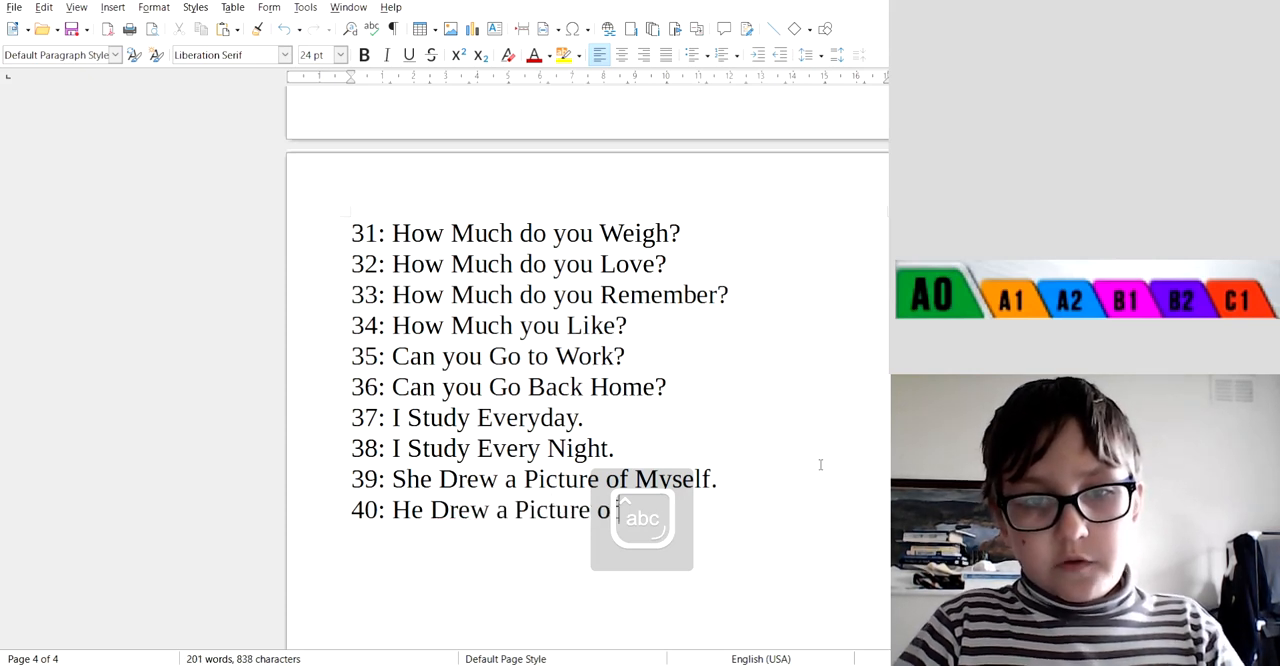
type("My")
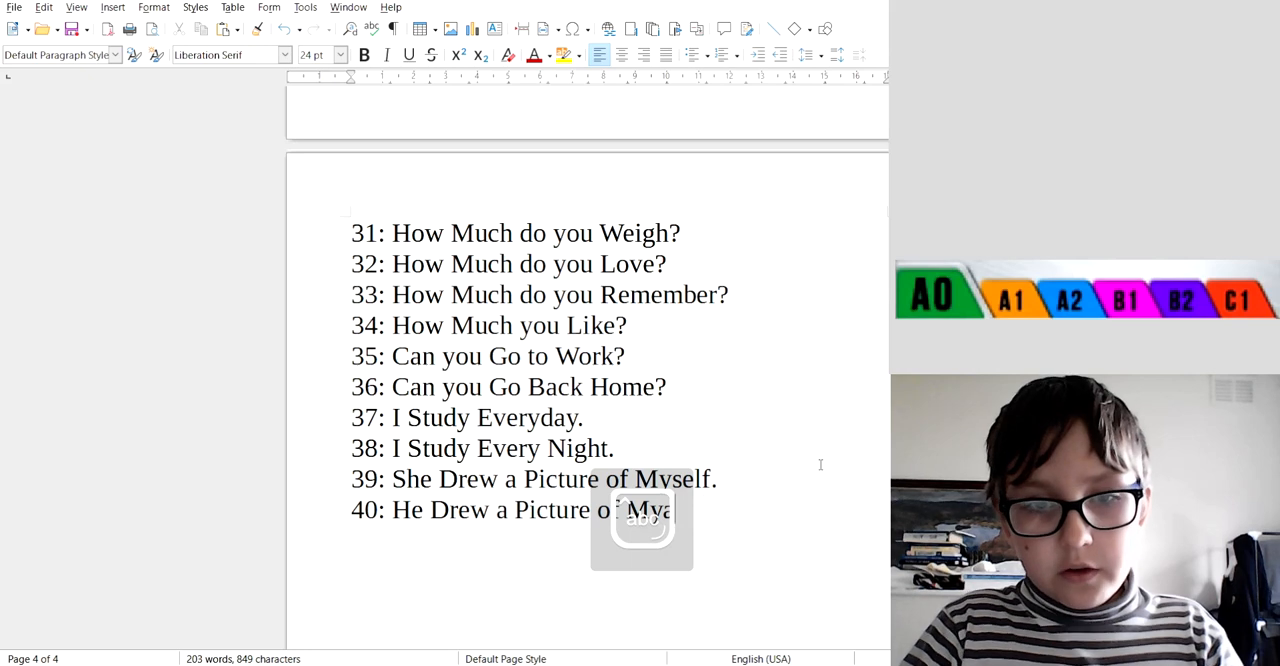
type("self.")
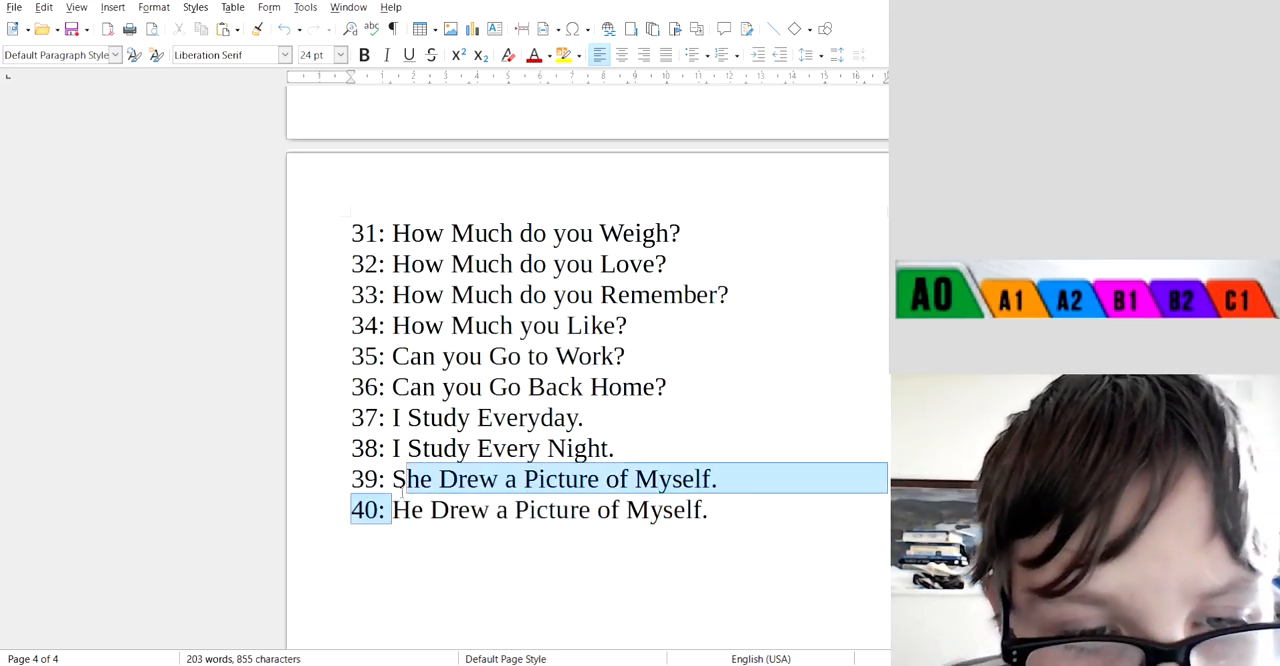
left_click(528, 478)
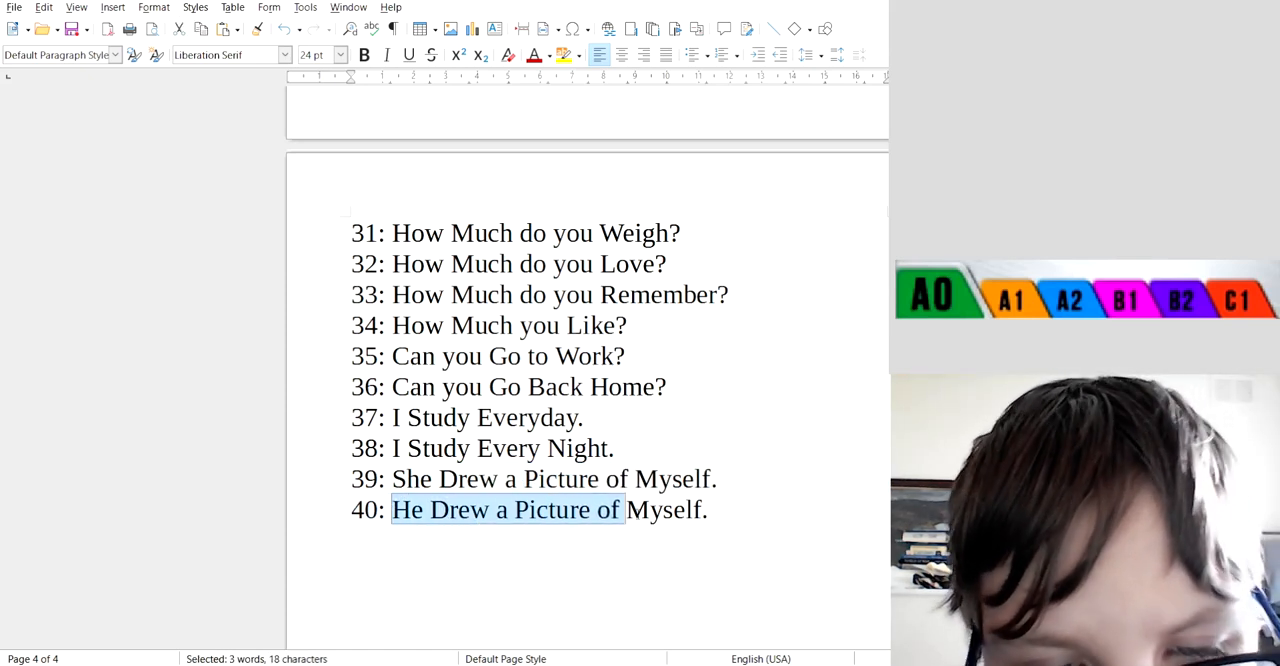
left_click_drag(620, 508, 704, 508)
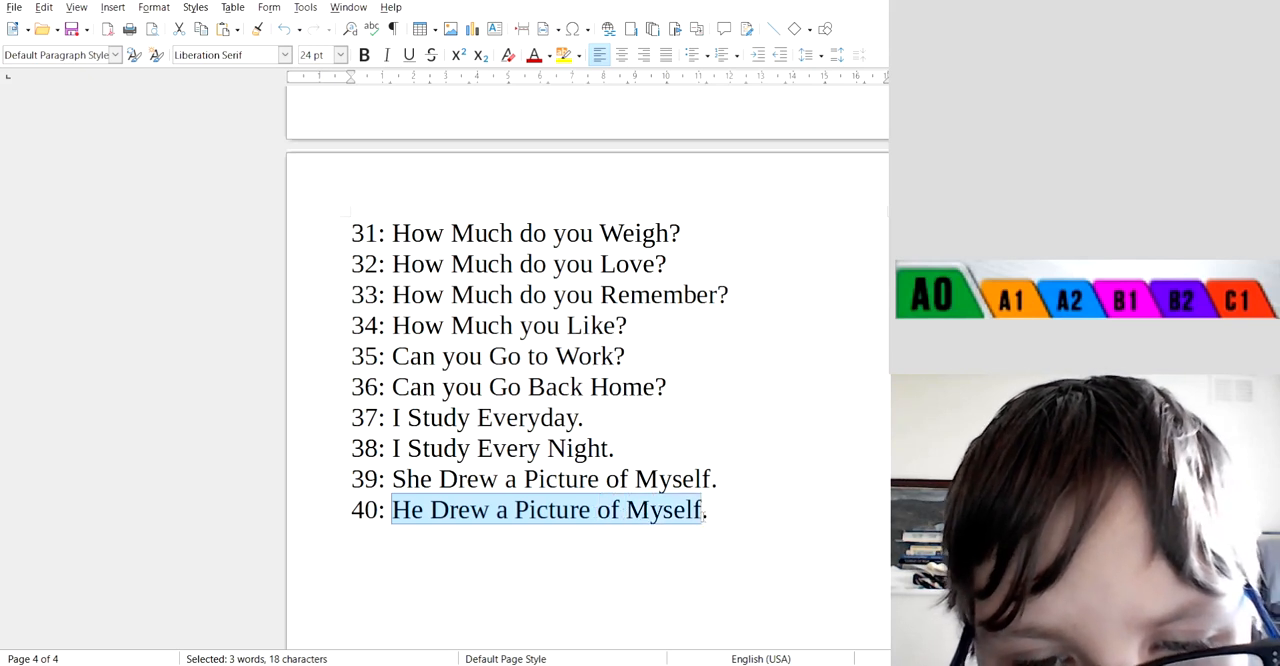
left_click(708, 510)
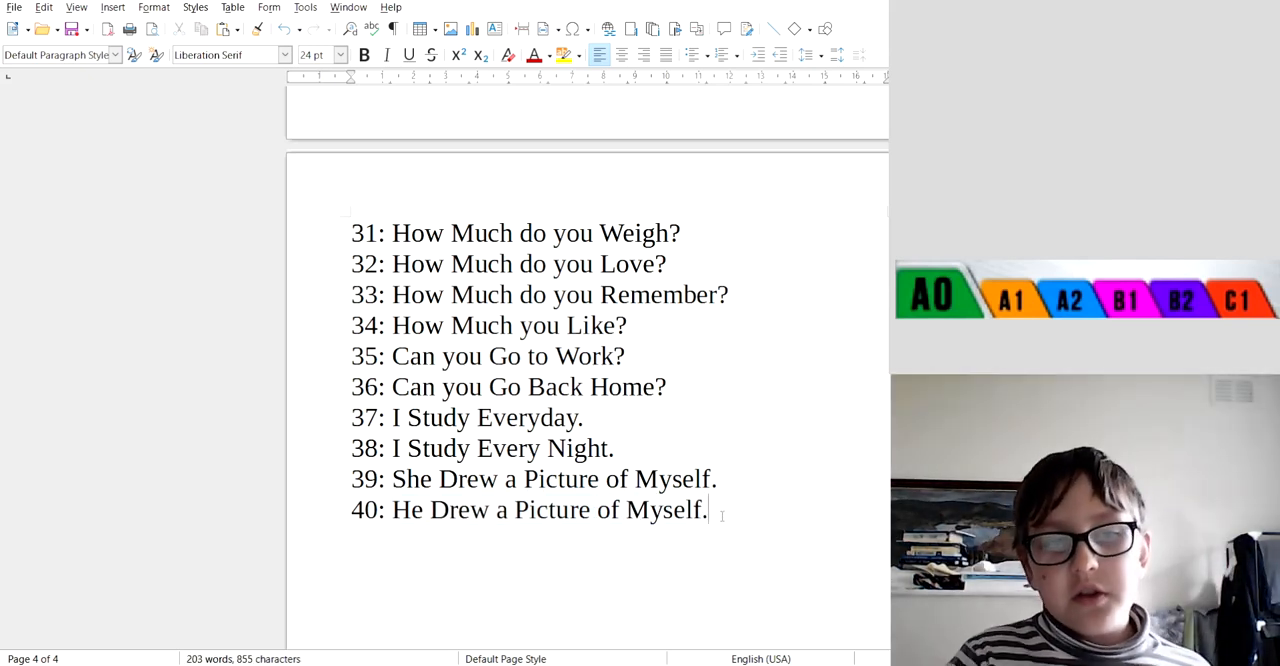
mouse_move(456, 584)
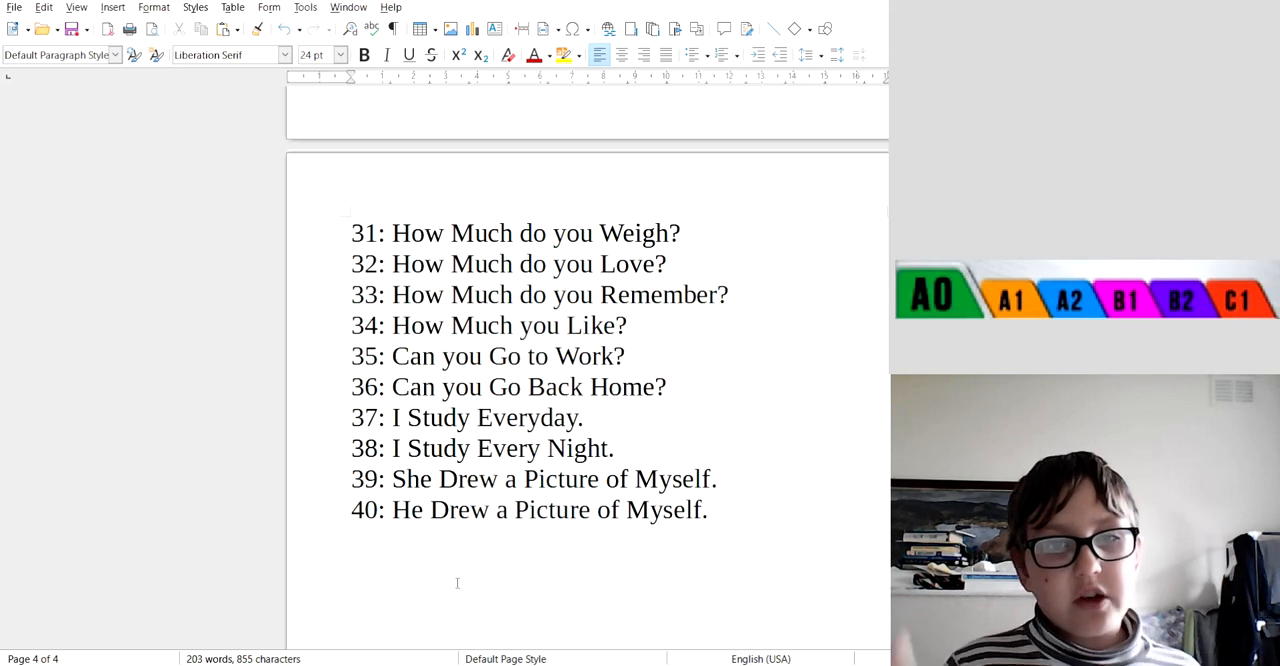